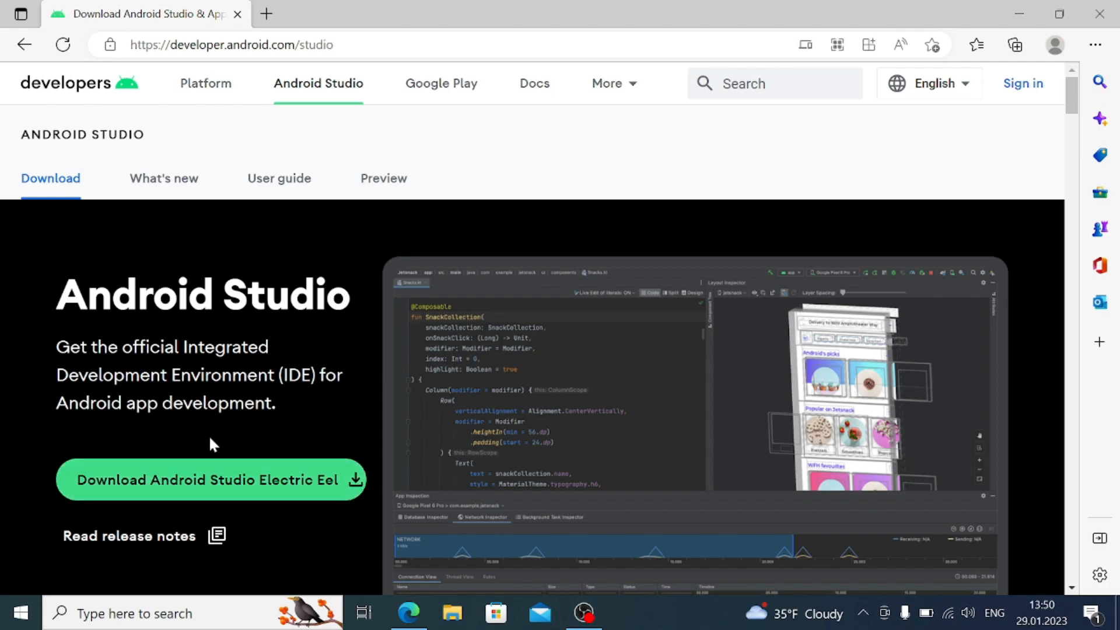
- Agree to the license terms and download the Android Studio Electric Eel installer for Windows
left_click(210, 480)
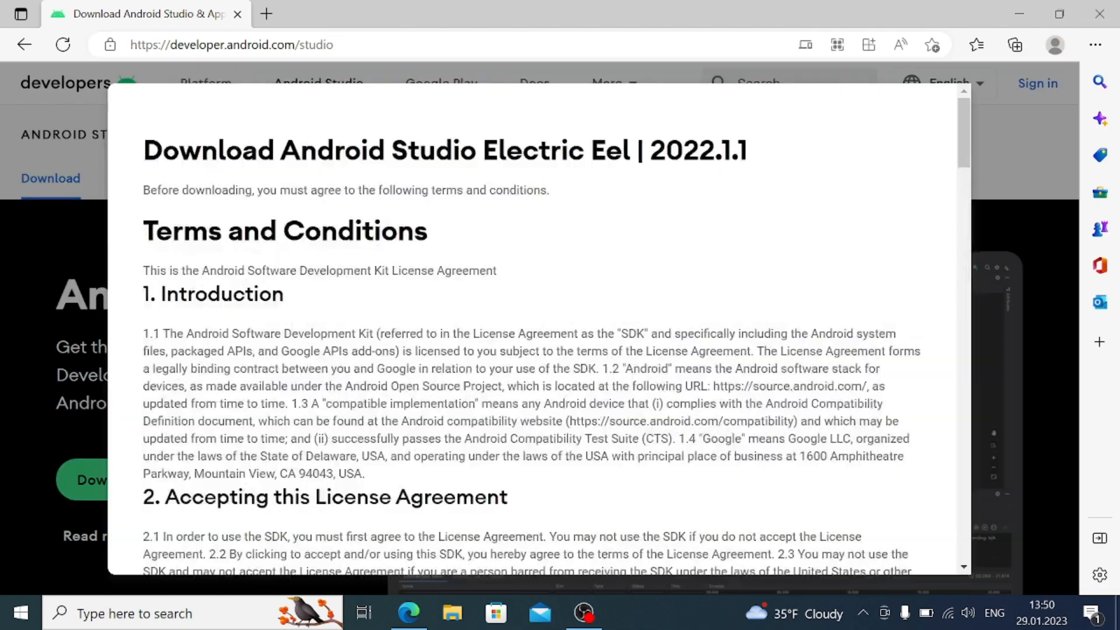
scroll("down", 3)
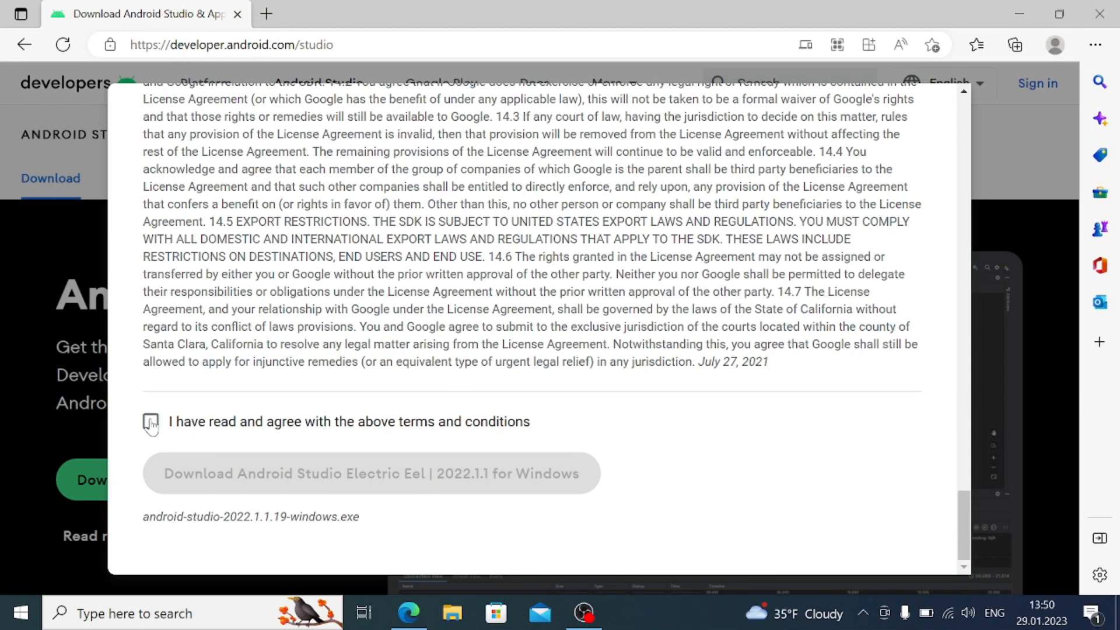
left_click(150, 421)
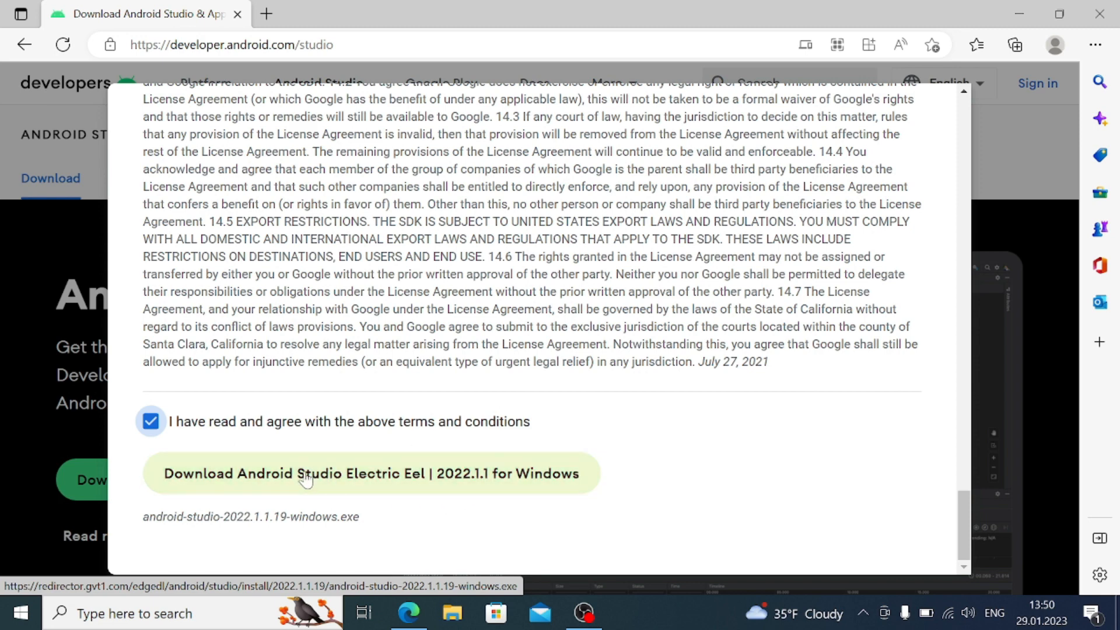
left_click(371, 473)
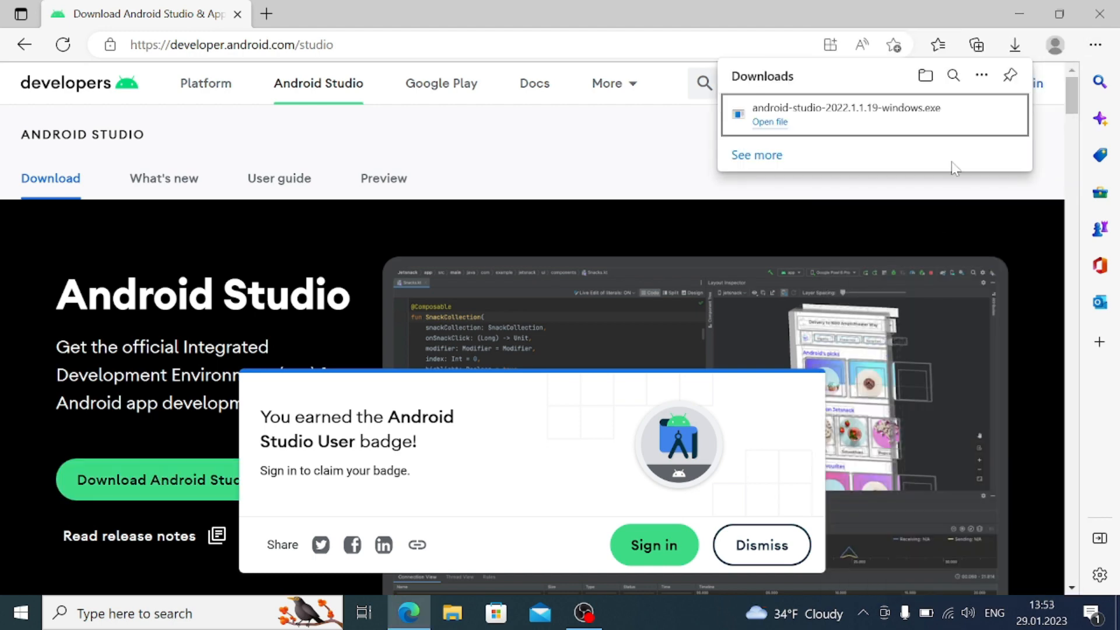
mouse_move(851, 113)
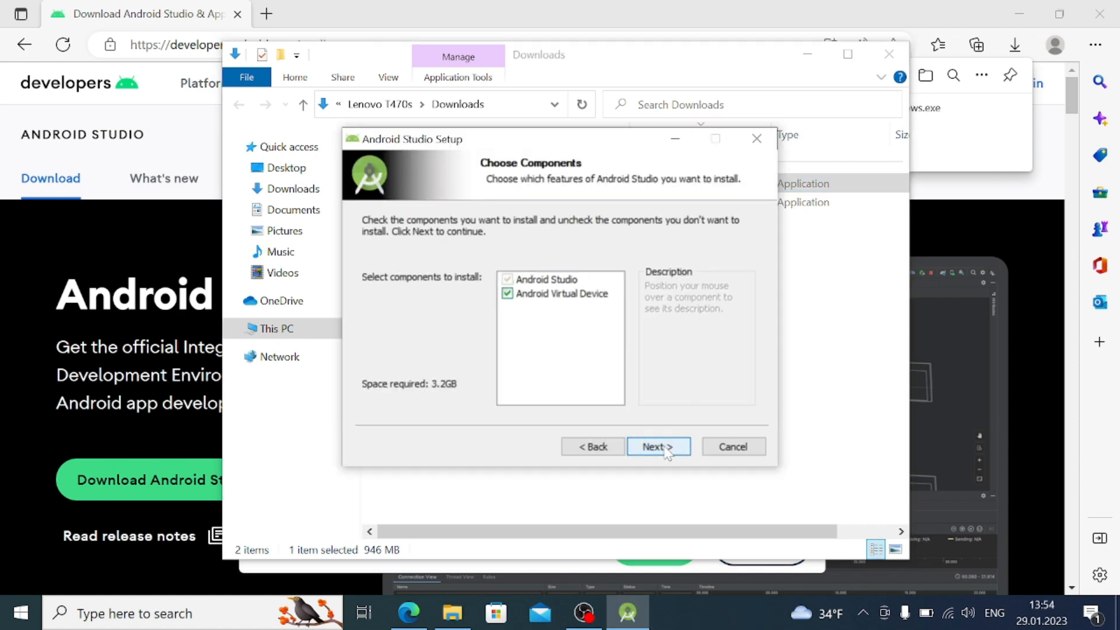
- Install Android Studio with the Android Virtual Device component and launch it when setup finishes
left_click(657, 447)
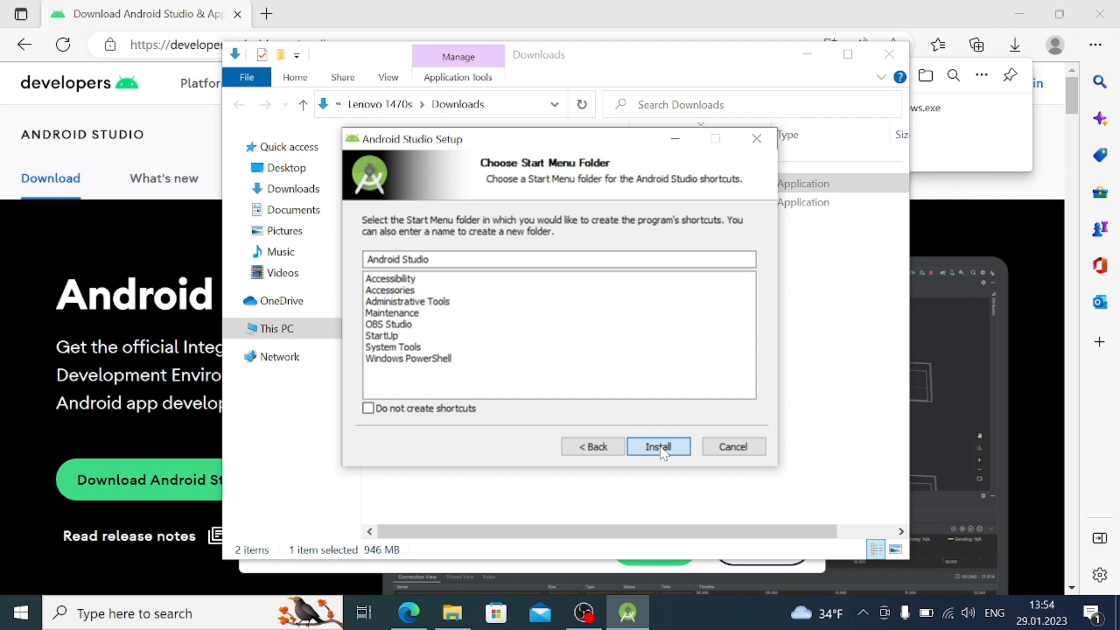
left_click(657, 447)
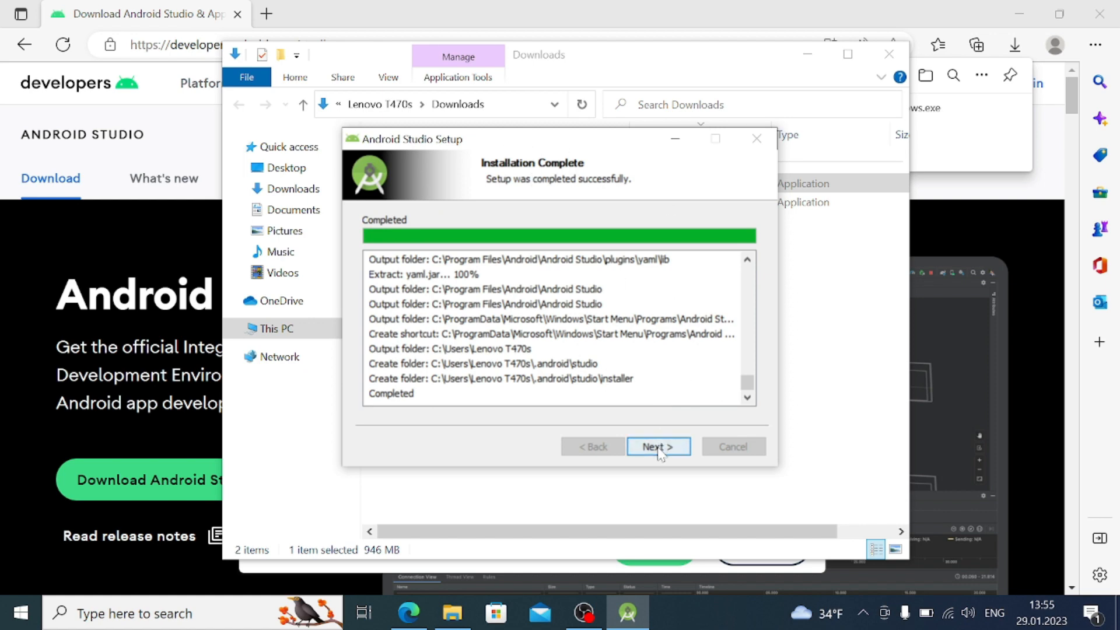
left_click(657, 446)
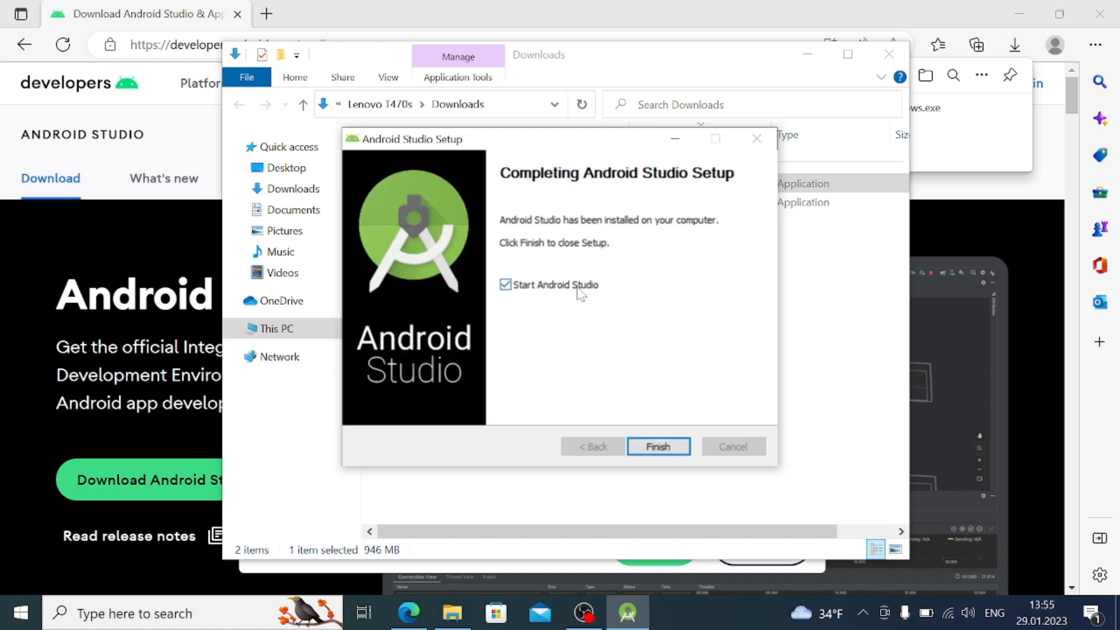
left_click(657, 446)
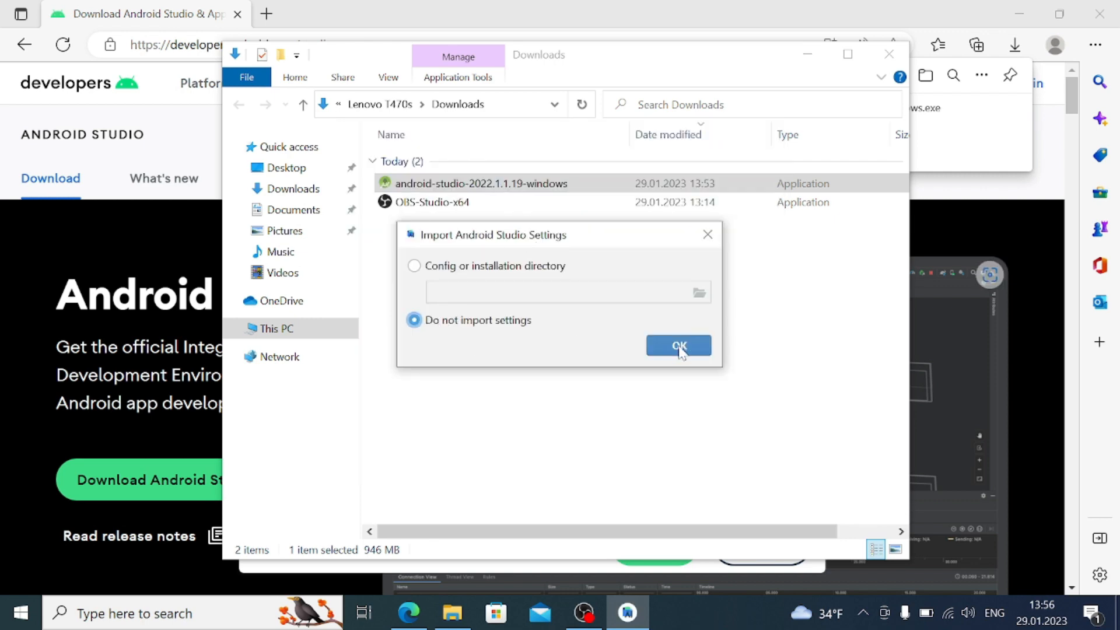
- Start fresh without importing settings and decline sending usage statistics to Google
left_click(677, 346)
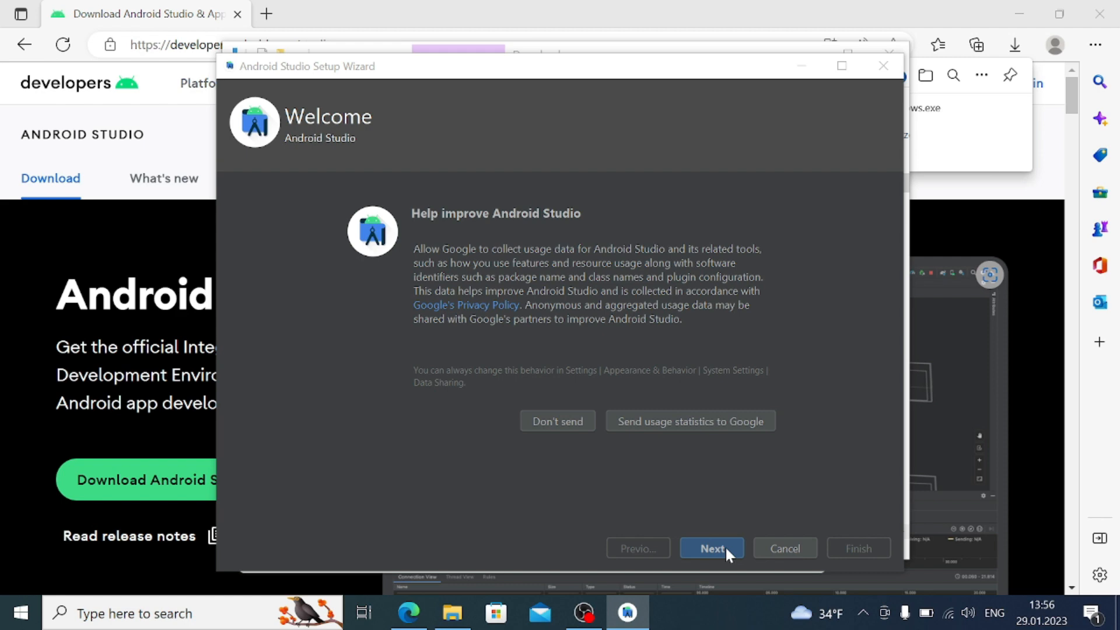
mouse_move(565, 392)
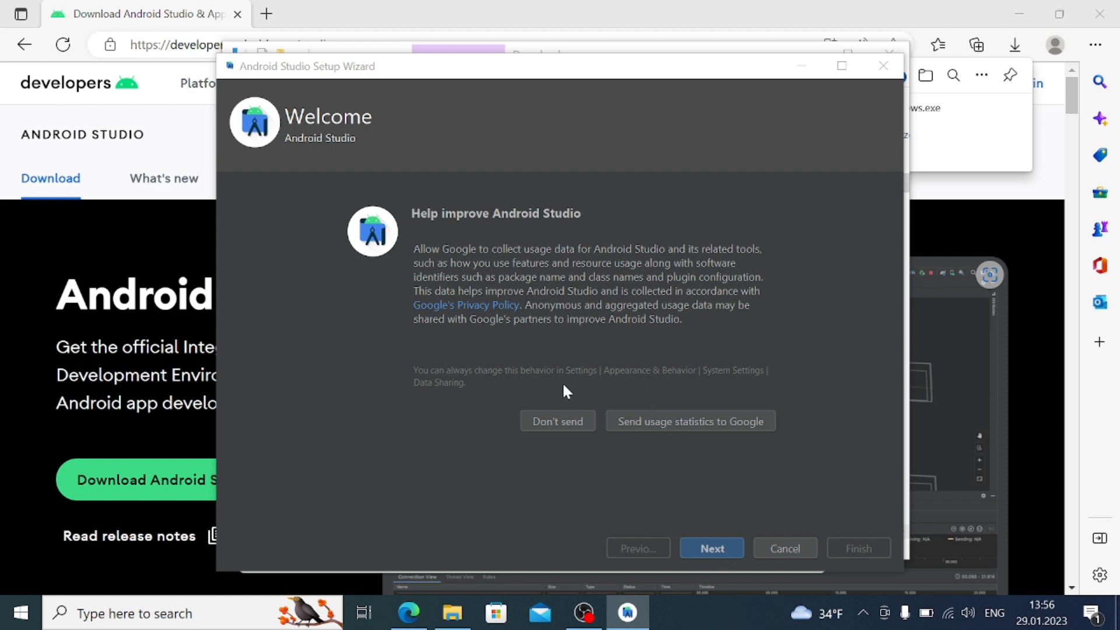
mouse_move(529, 413)
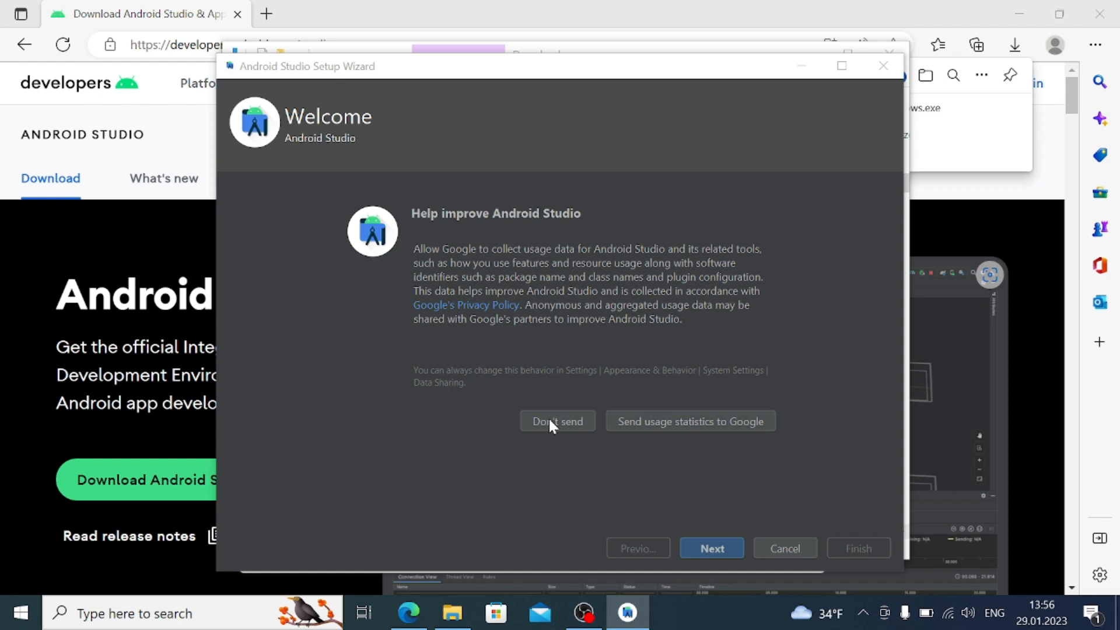
left_click(557, 422)
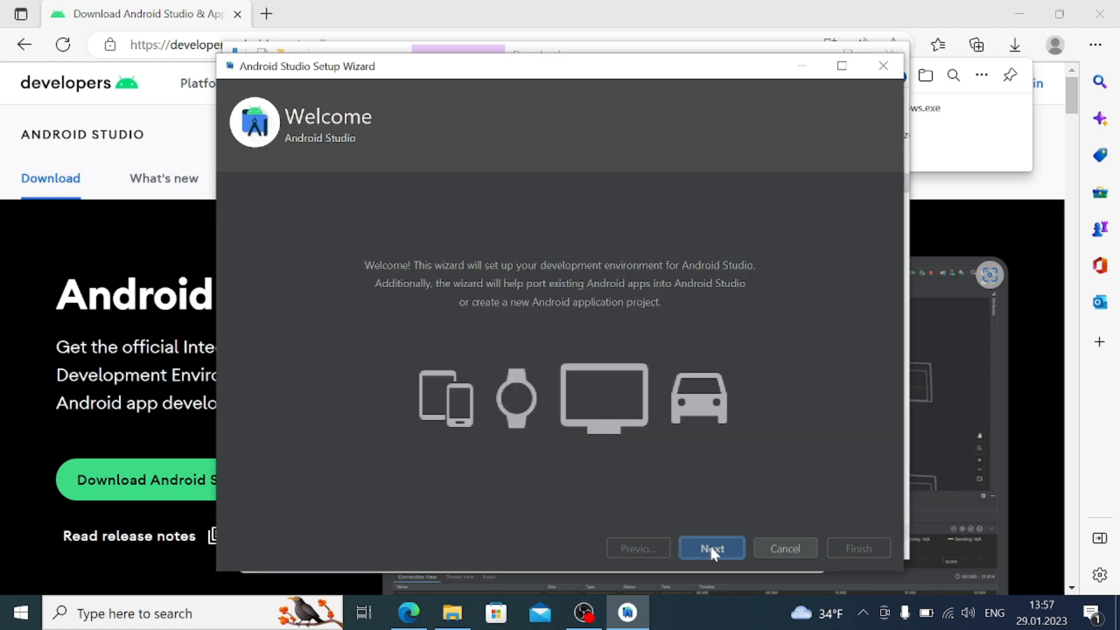
left_click(712, 548)
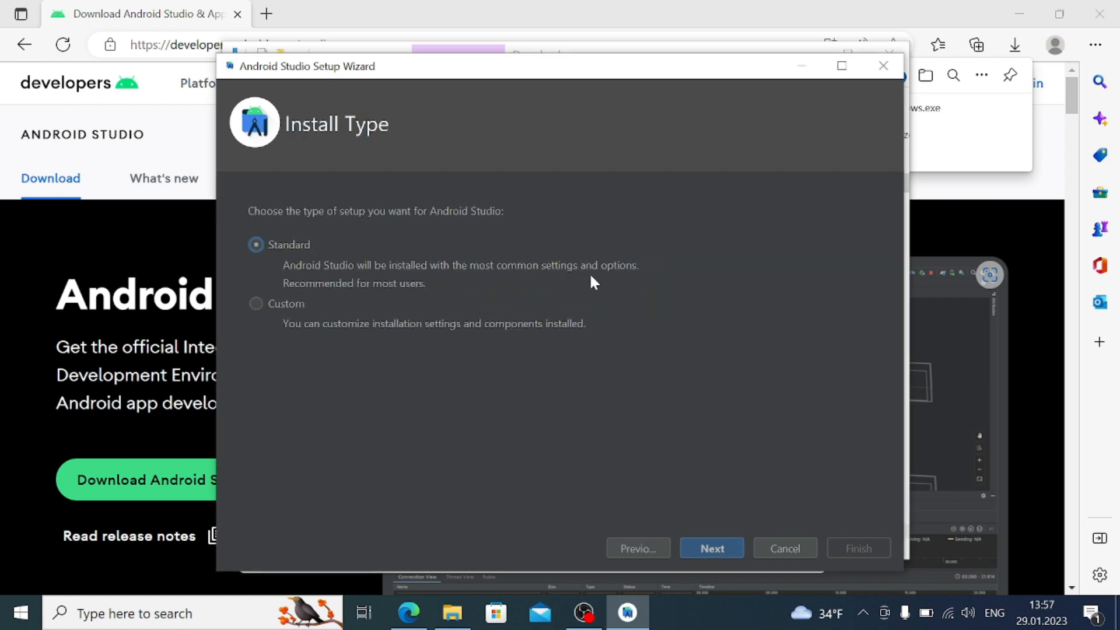
- Choose the Standard install type with the Light theme and continue to SDK components
left_click(711, 549)
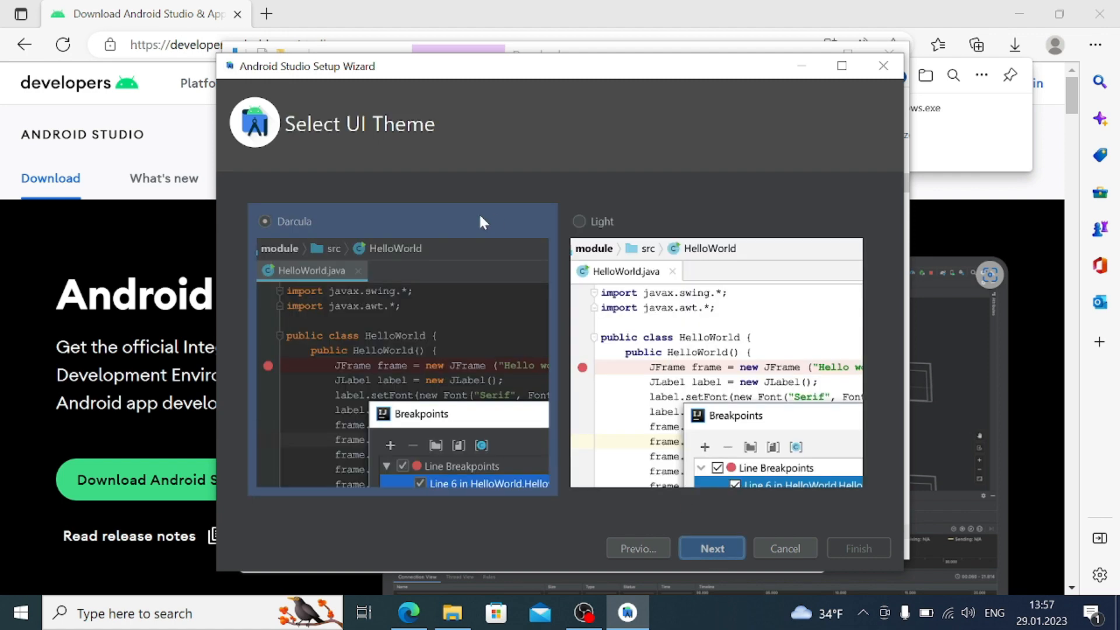
left_click(580, 222)
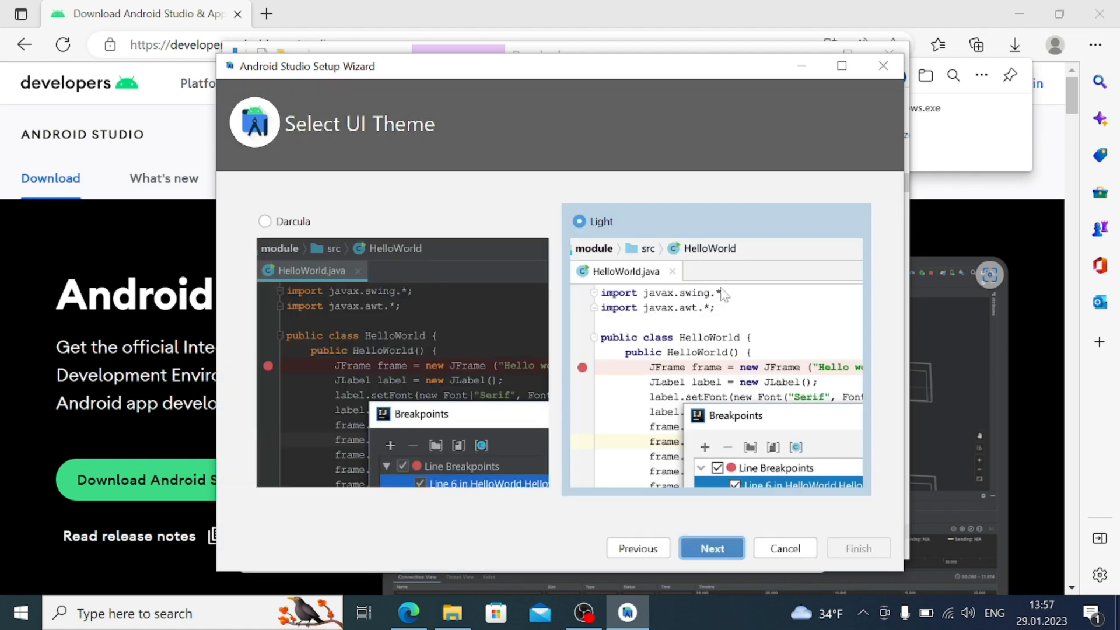
left_click(711, 548)
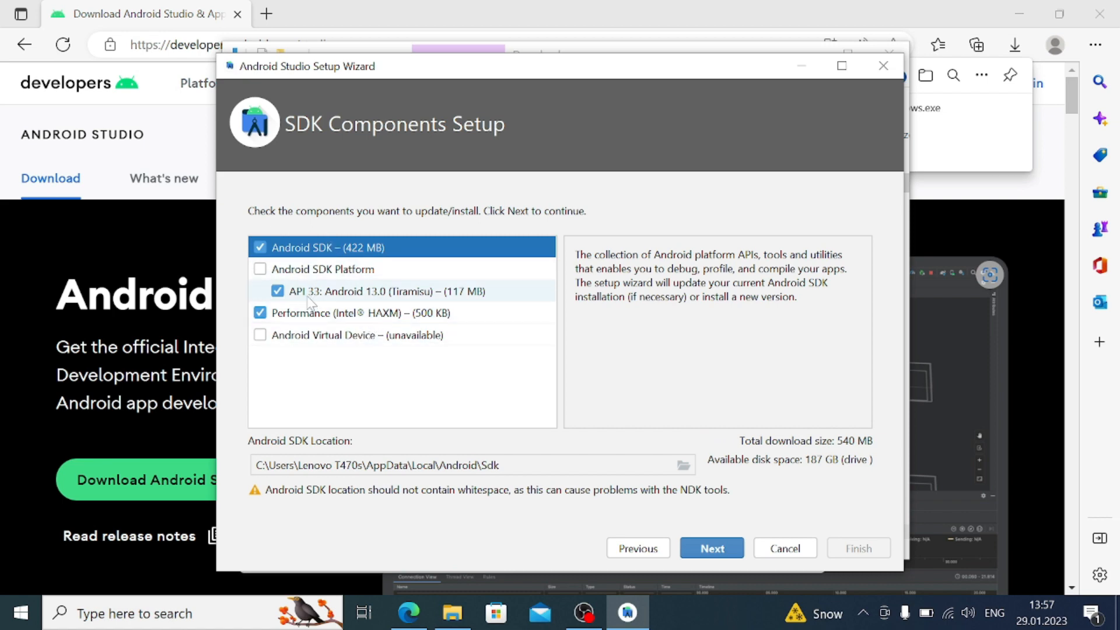
mouse_move(310, 314)
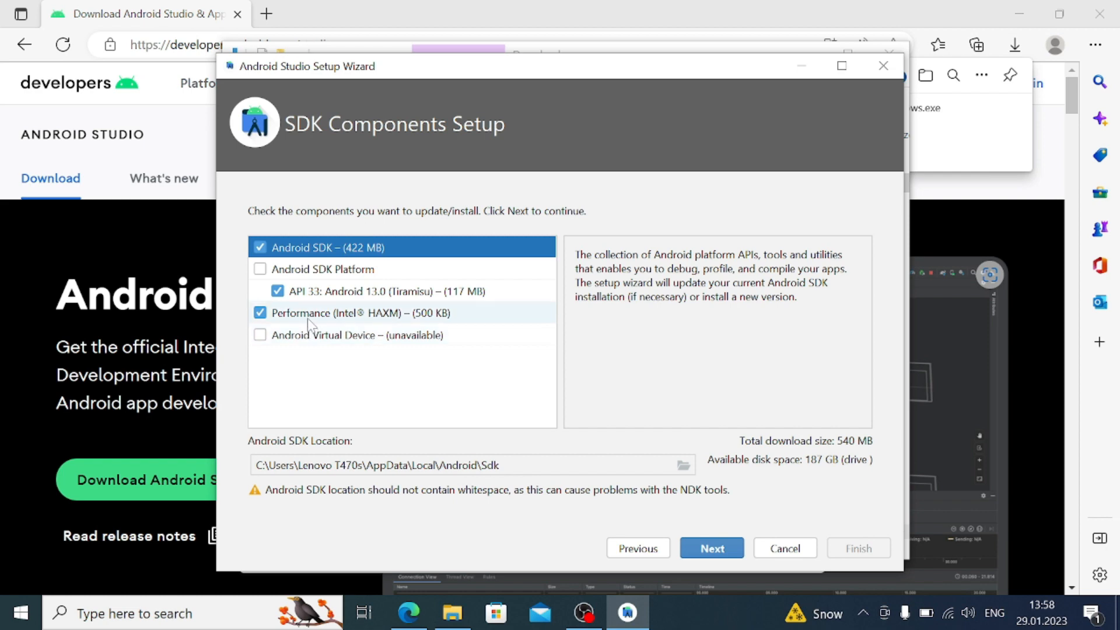
mouse_move(304, 318)
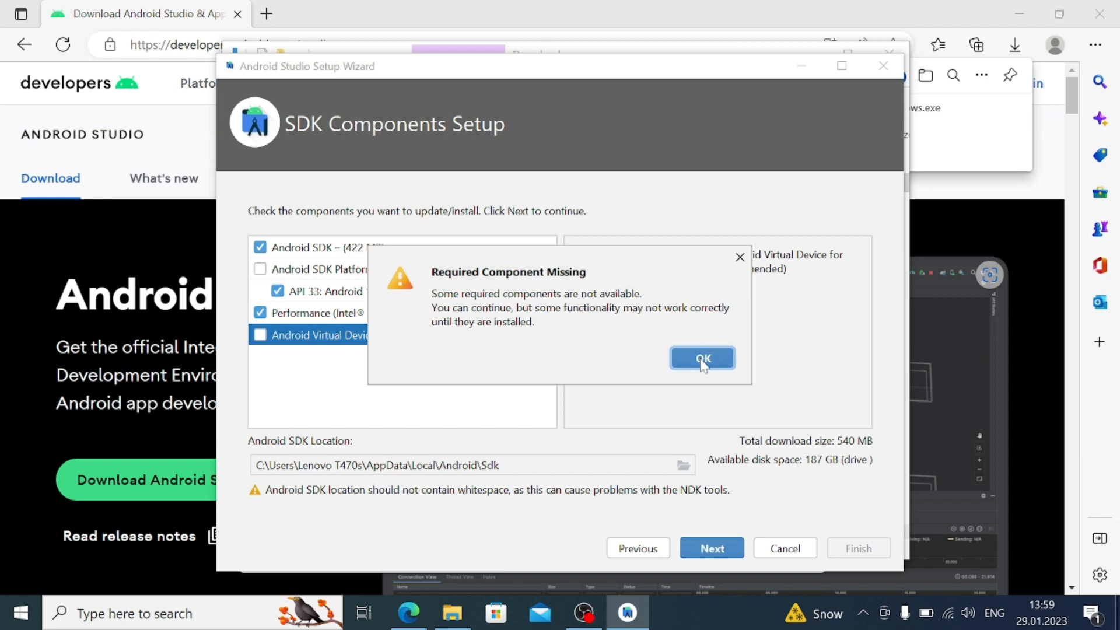
- Accept the android-sdk-license and intel-android-extra-license and start installing the SDK components
left_click(702, 358)
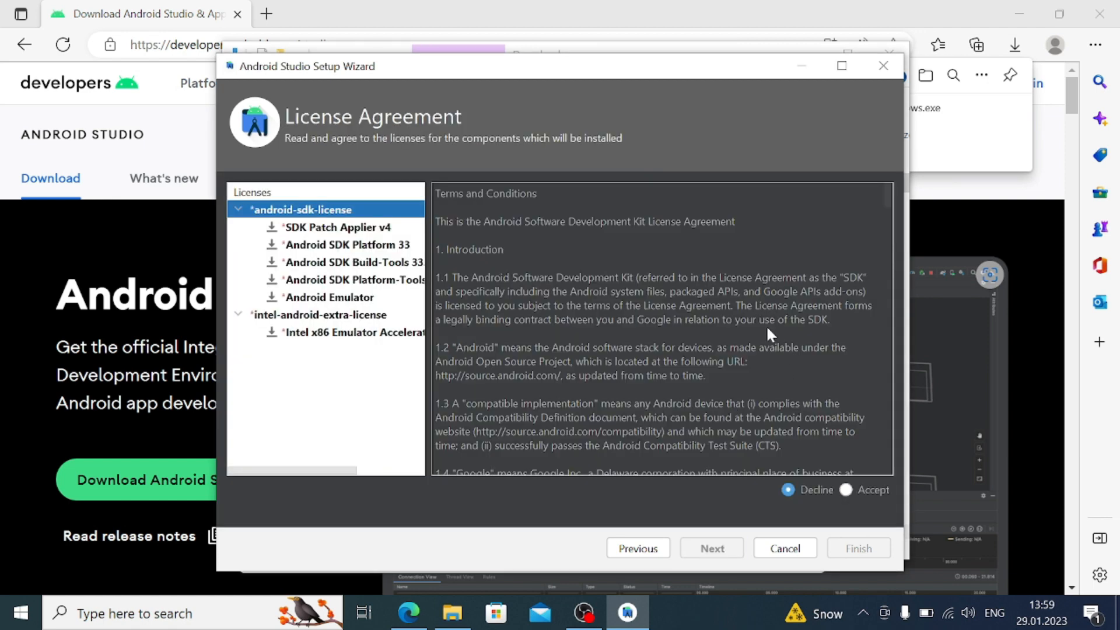
left_click(846, 490)
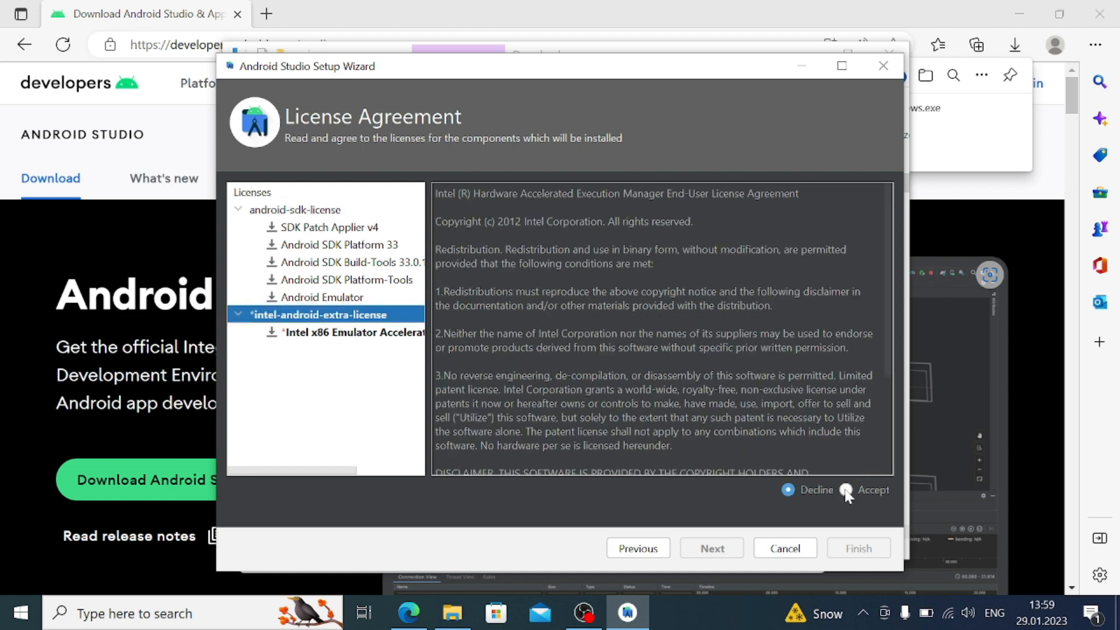
left_click(845, 489)
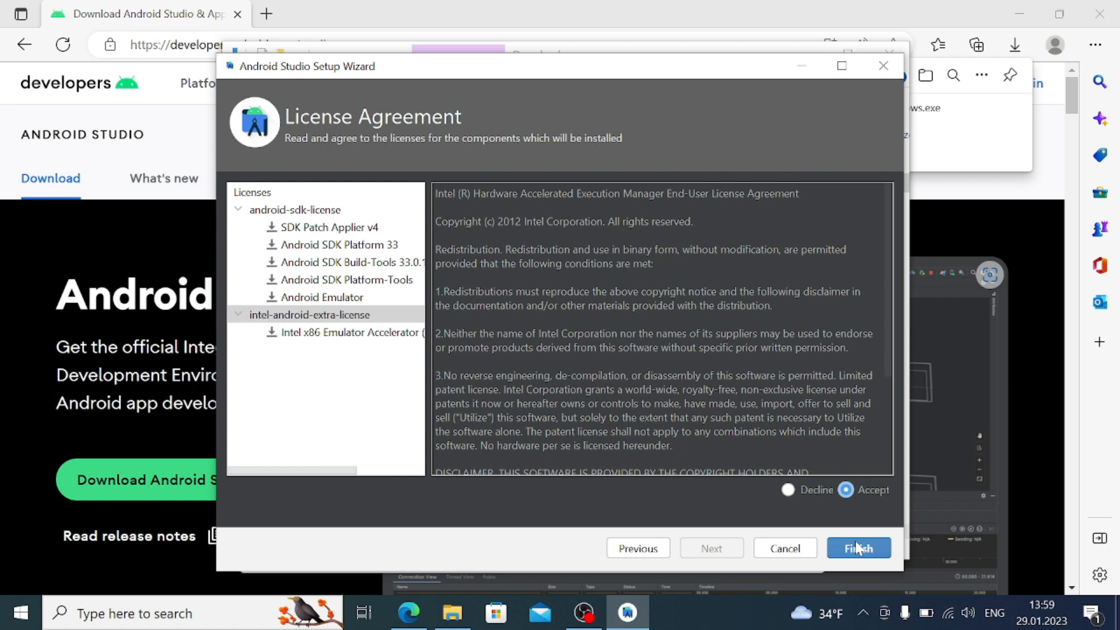
left_click(858, 549)
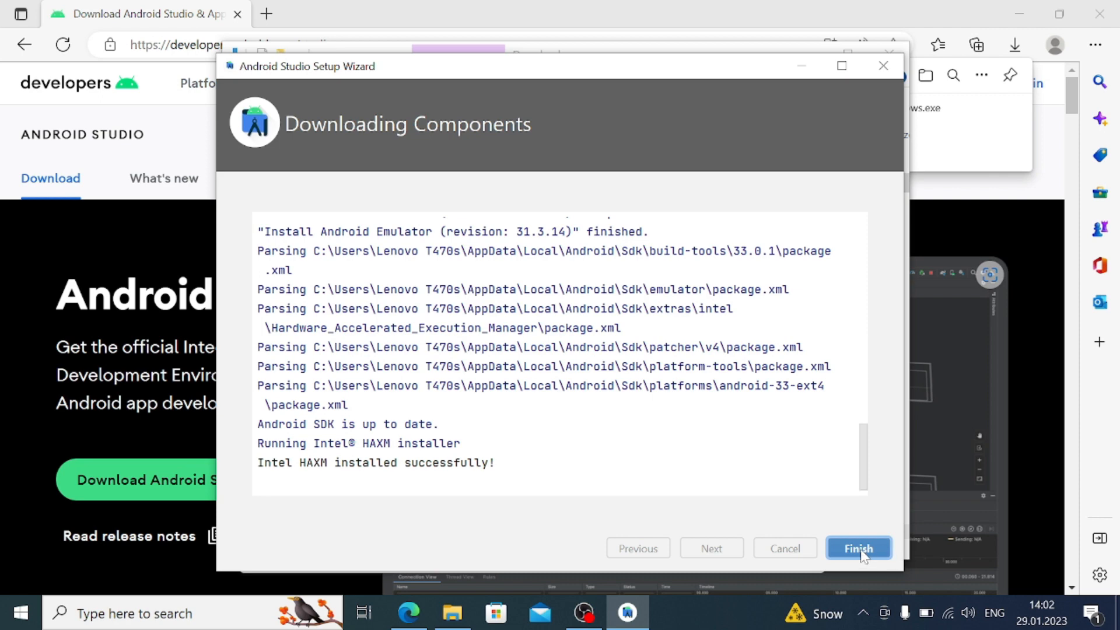
- Close the setup wizard and start a new project from the Empty Activity template
left_click(858, 549)
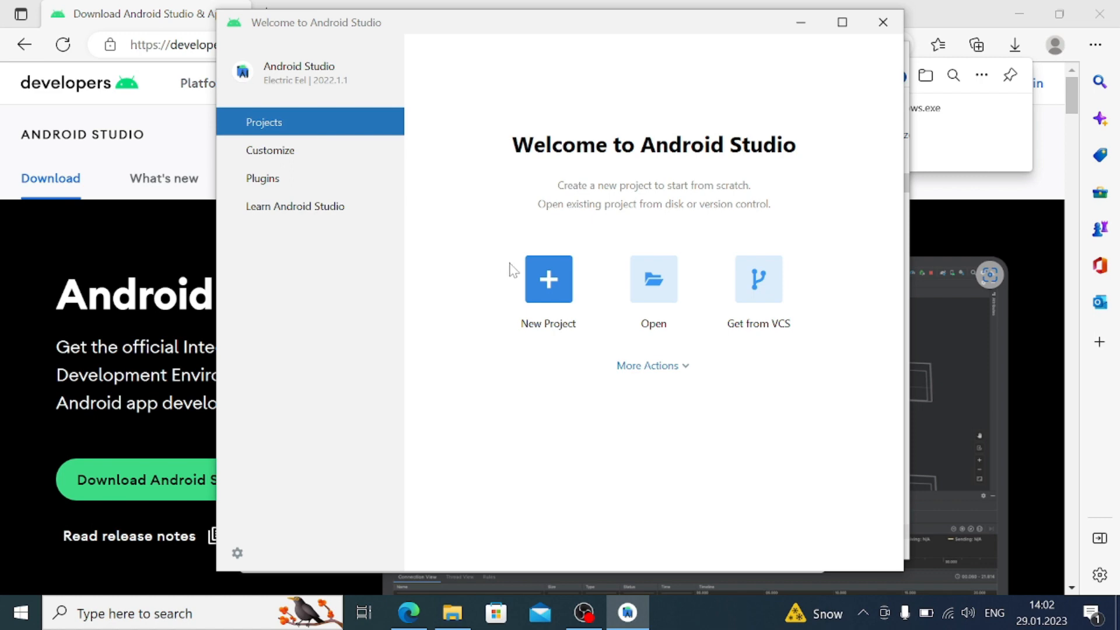
left_click(549, 279)
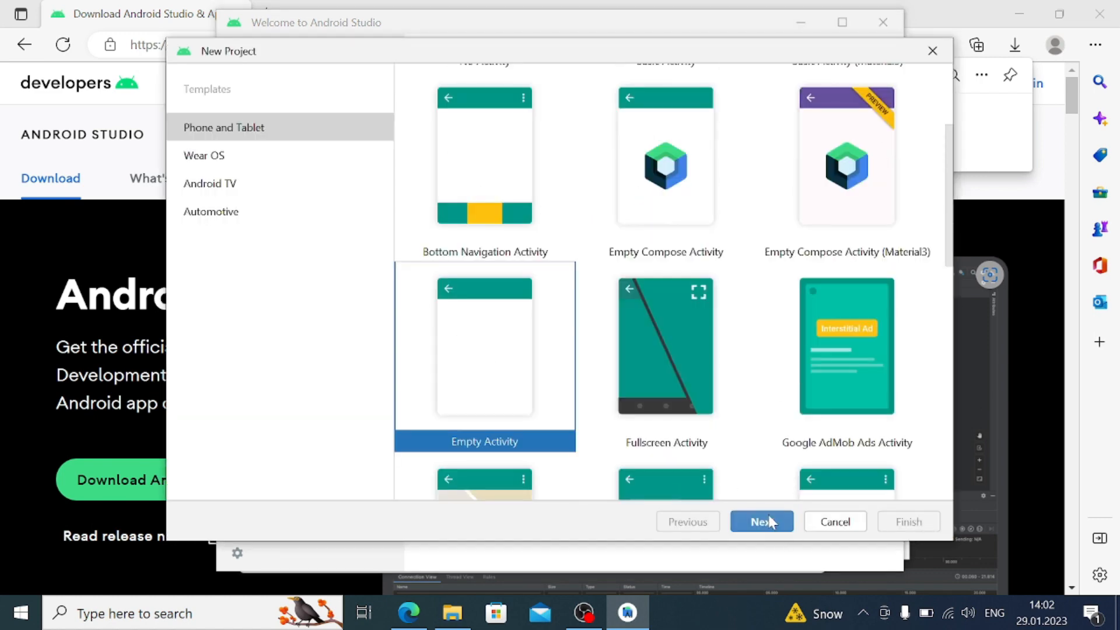
left_click(761, 522)
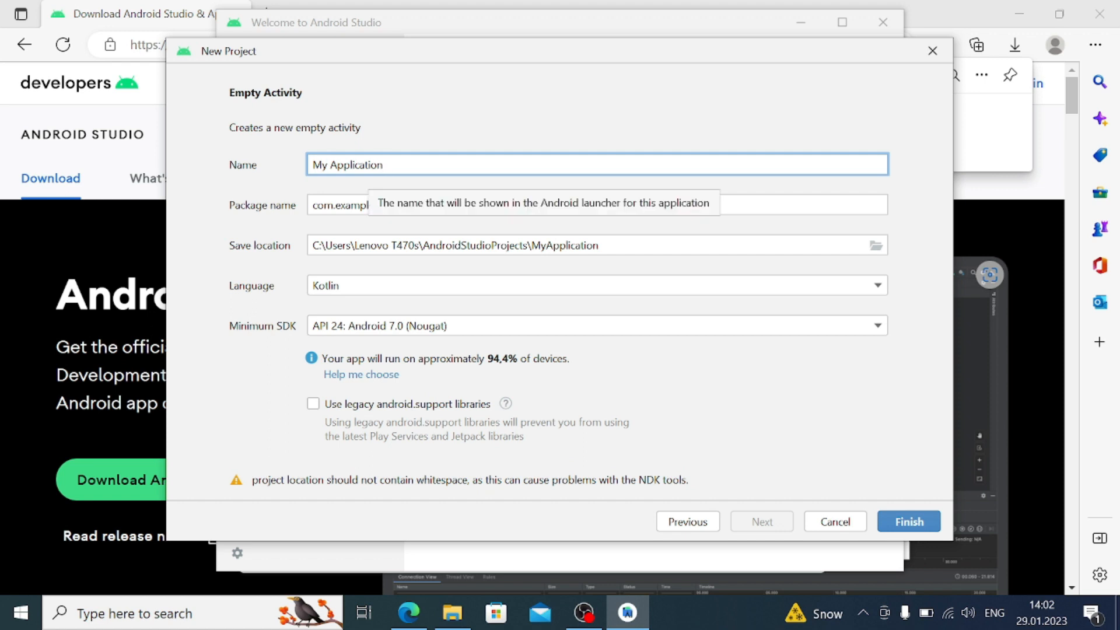
- Name the project 'My First Application' and finish creating it after SDK Platform 33 installs
type("First")
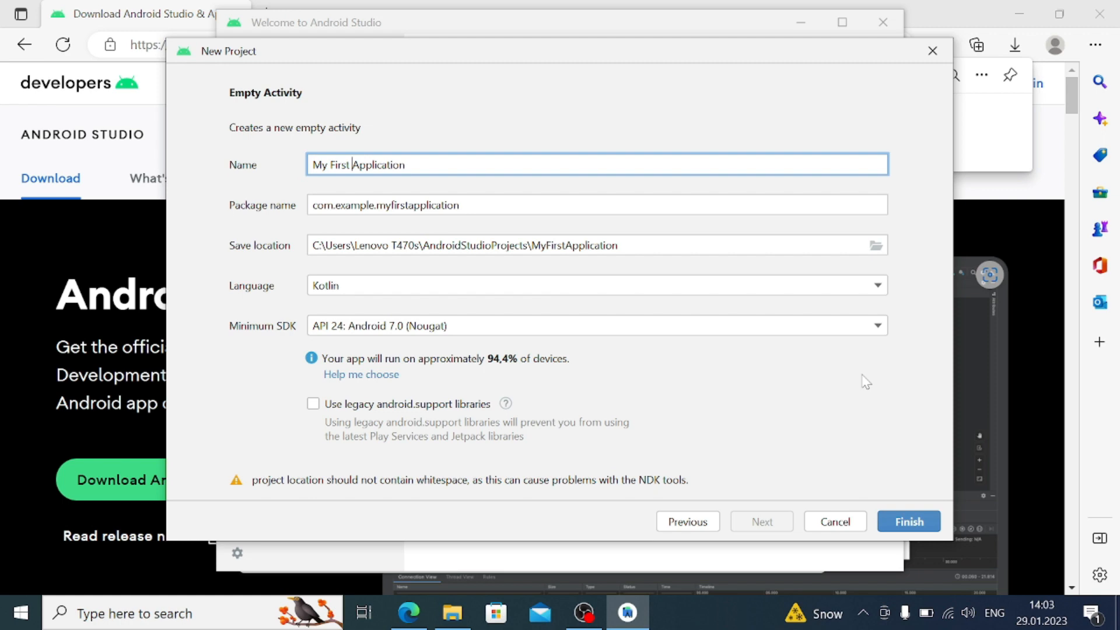
left_click(908, 522)
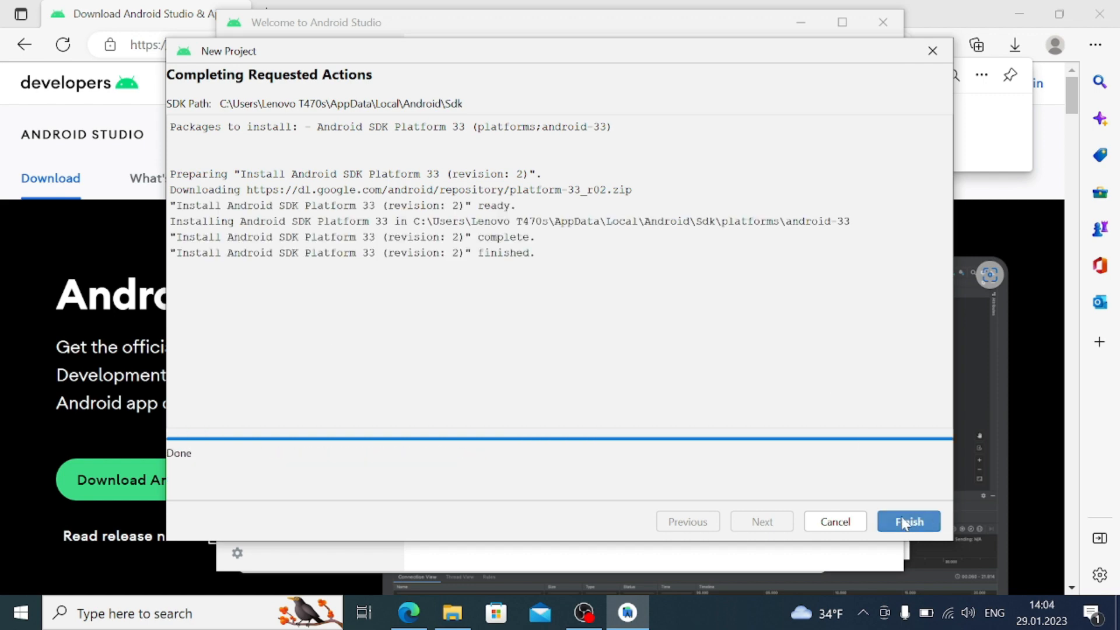
left_click(909, 522)
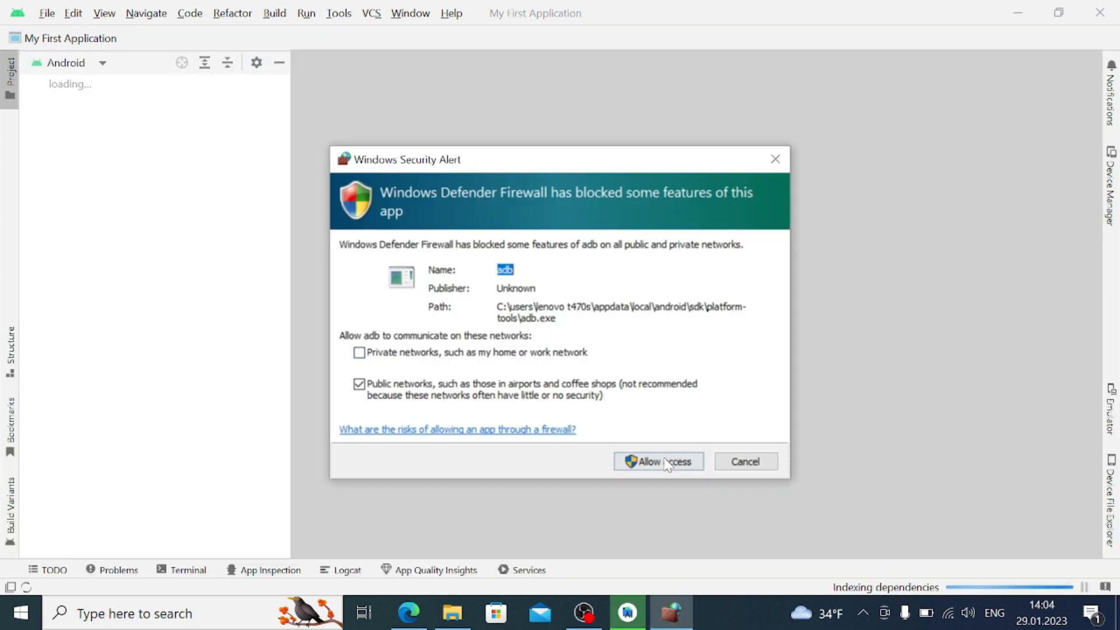
- Allow adb through the Windows firewall so the project can finish loading
left_click(656, 462)
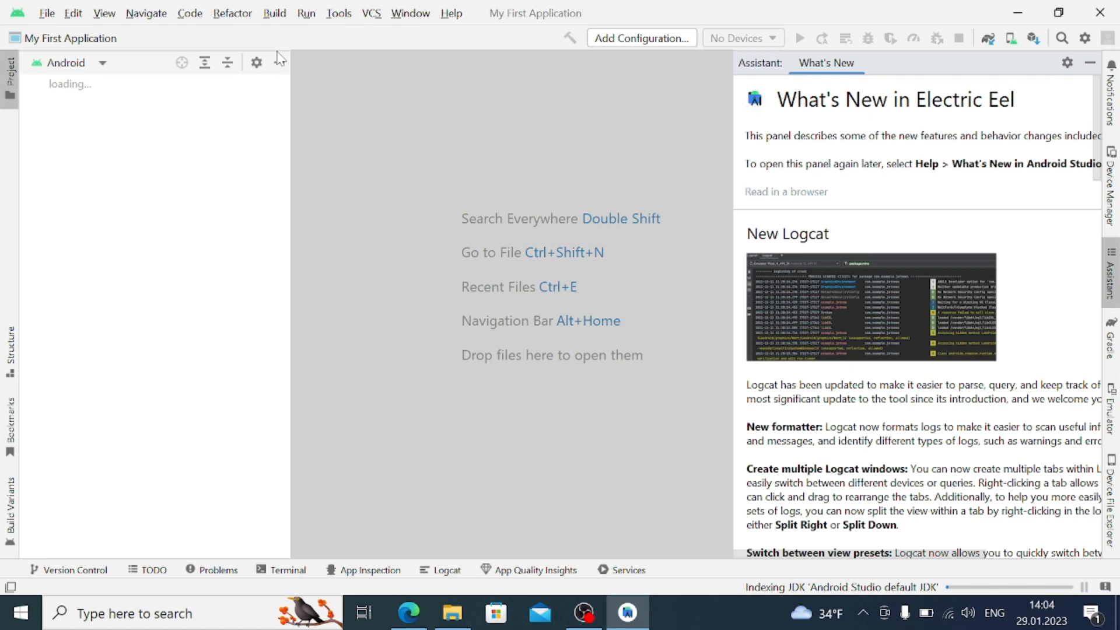
mouse_move(158, 172)
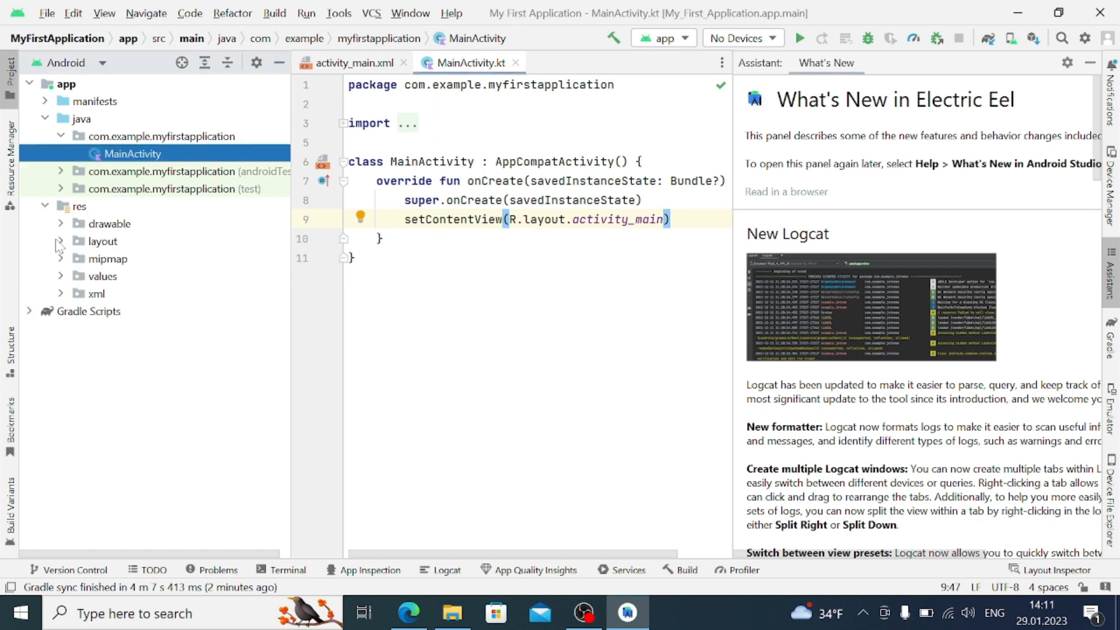
- View activity_main.xml in Split view with an enlarged Hello World! preview, then browse build.gradle and MainActivity.kt
left_click(61, 241)
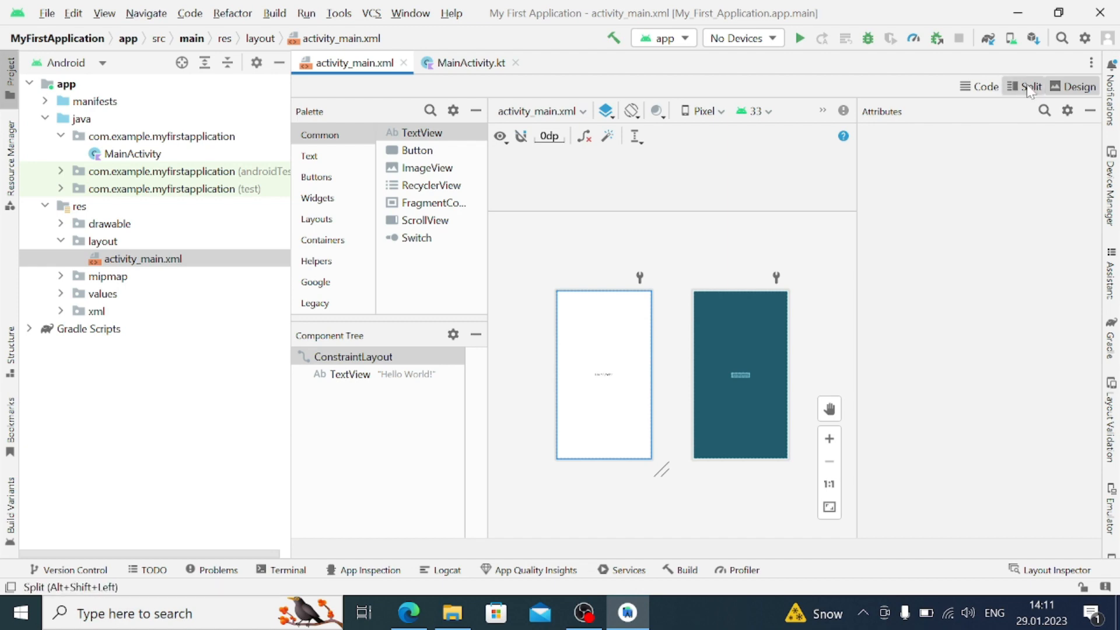
left_click(1030, 86)
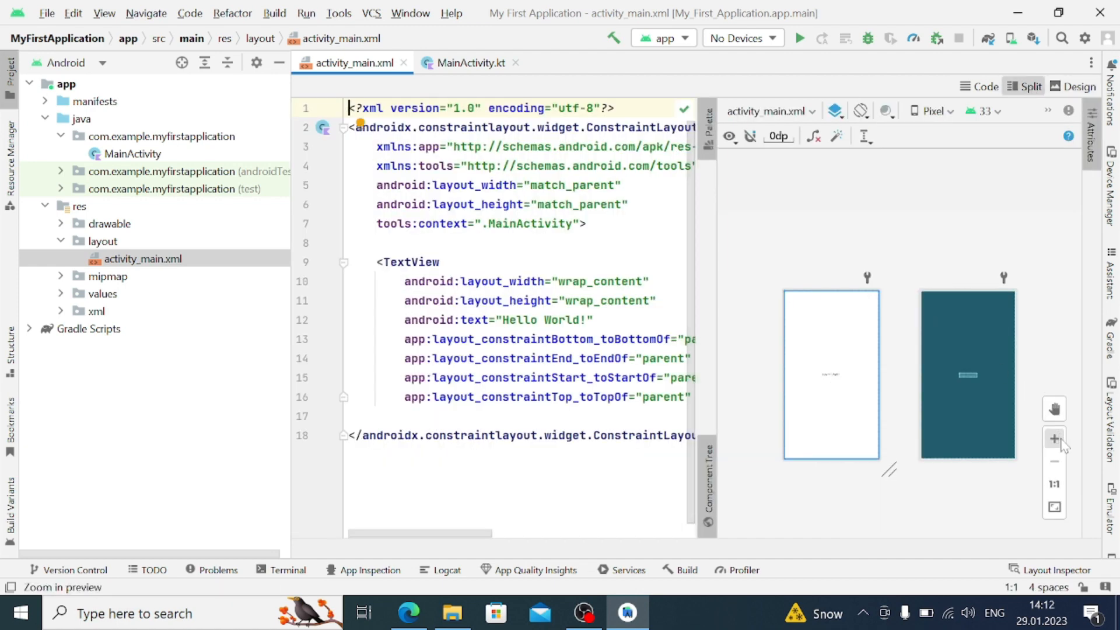
left_click(1054, 463)
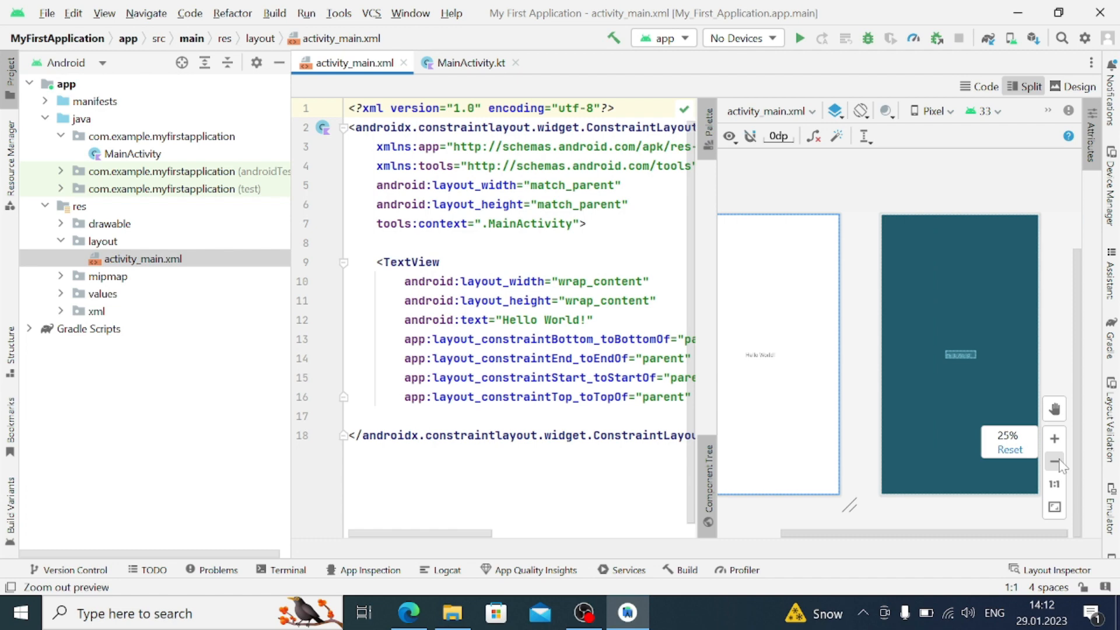
left_click(1054, 466)
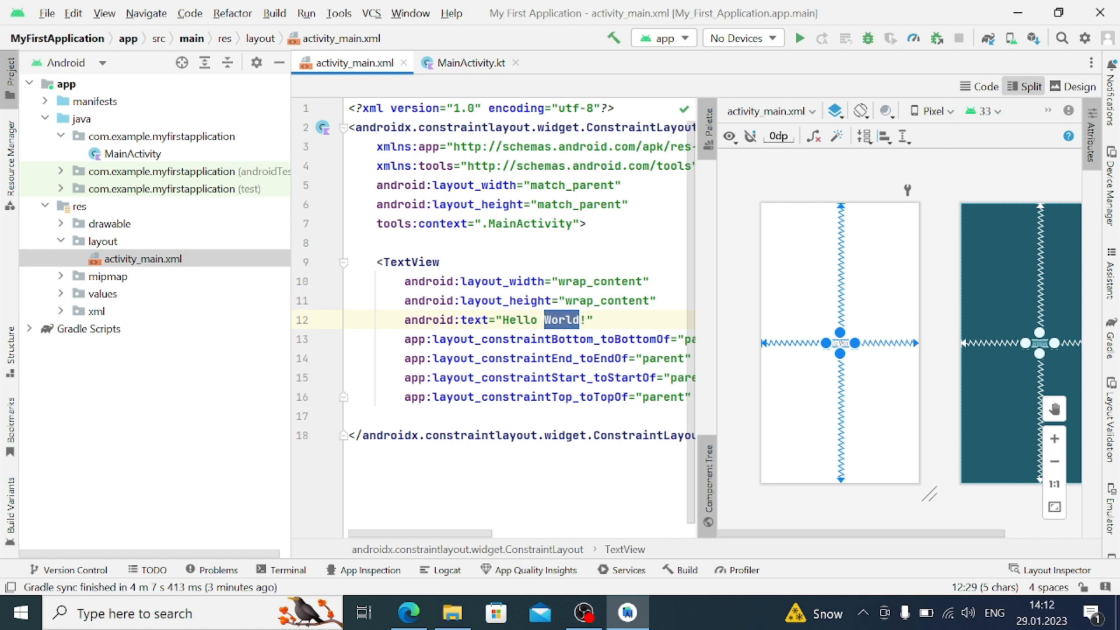
type("codeXcod")
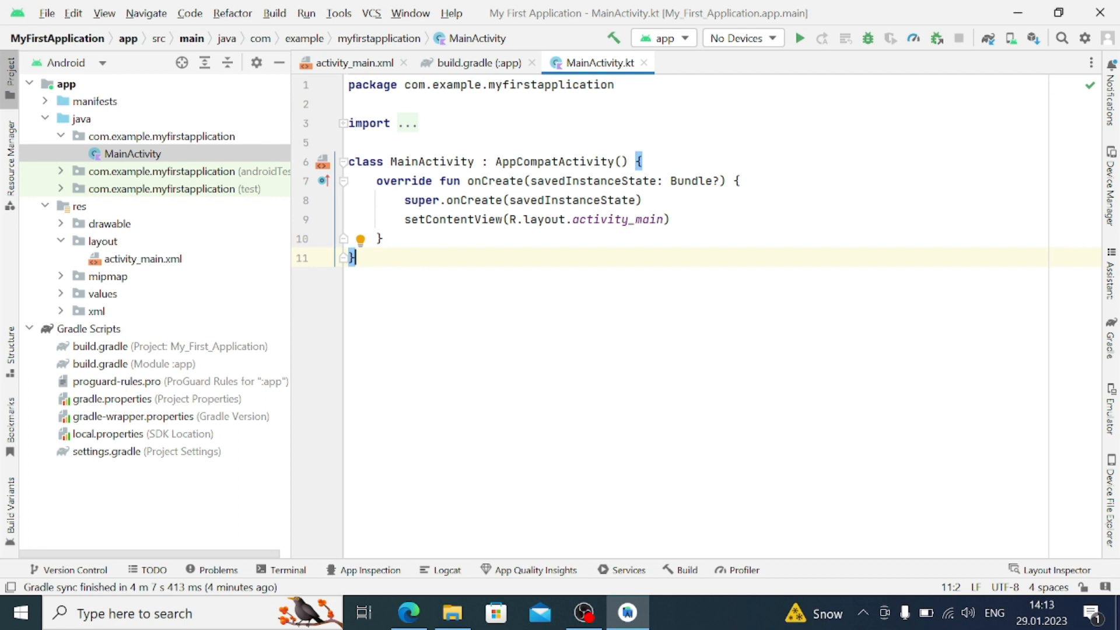
mouse_move(800, 38)
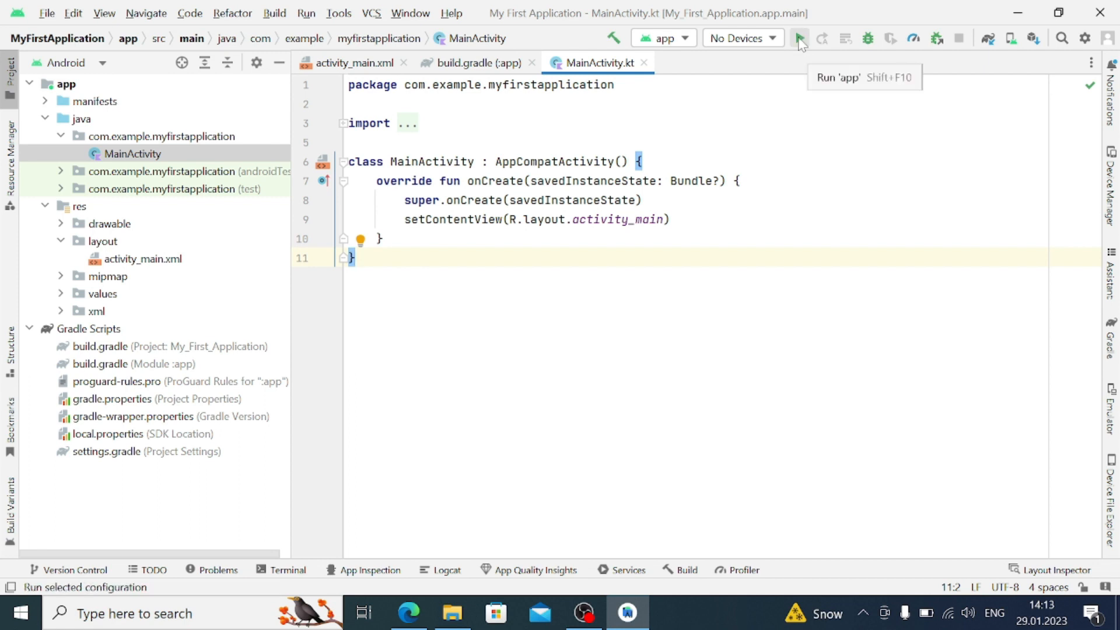
- Run the app, hit 'No target device found', and check the device options dropdown
left_click(798, 38)
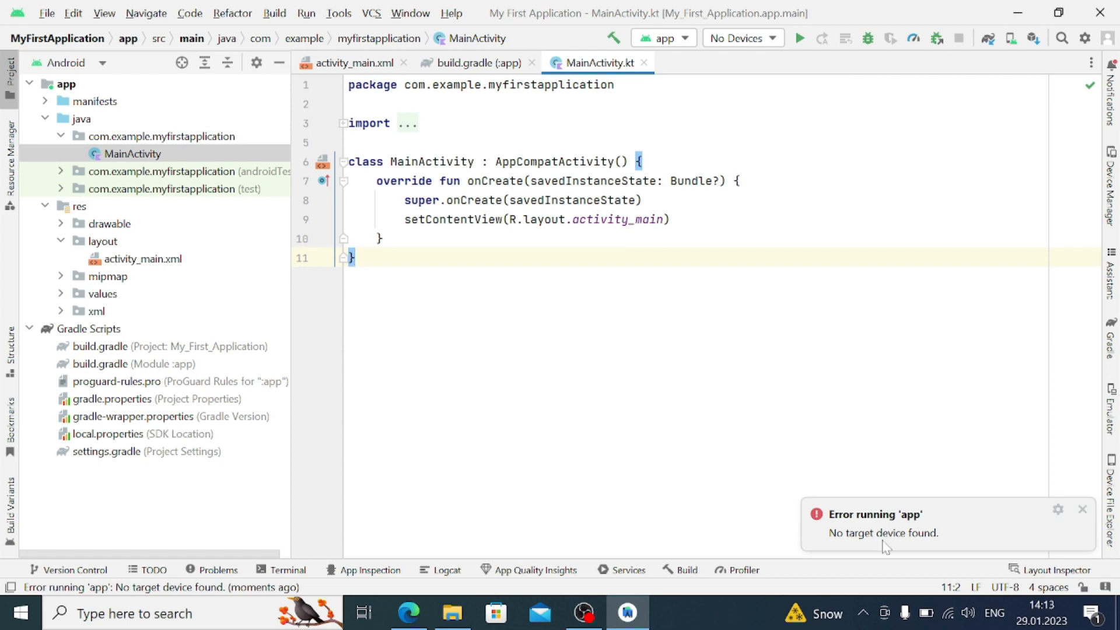
mouse_move(933, 545)
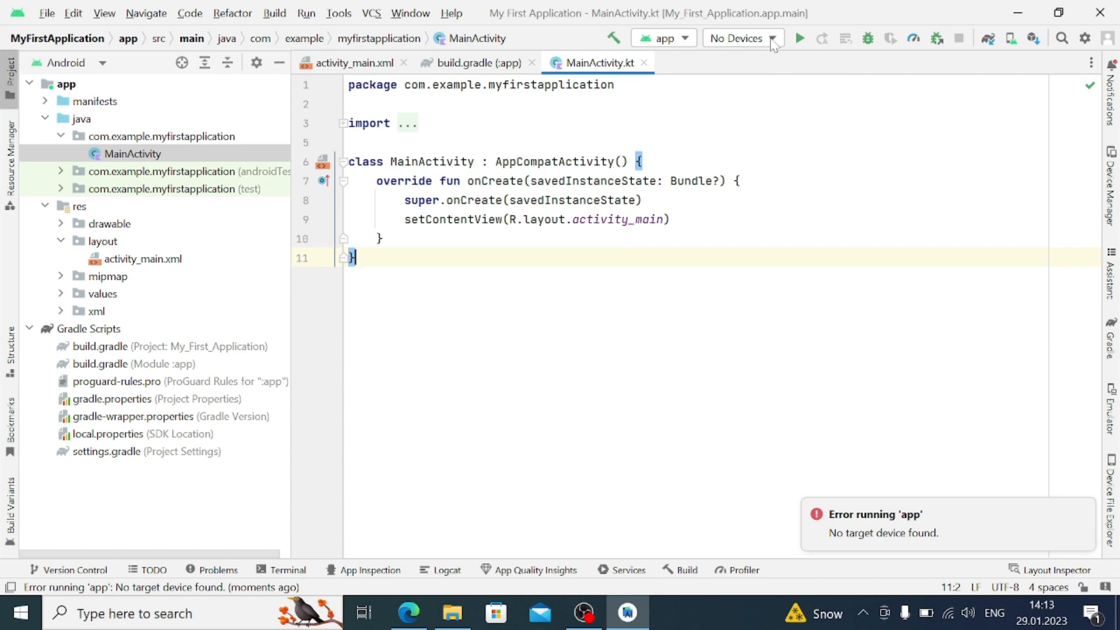
left_click(771, 37)
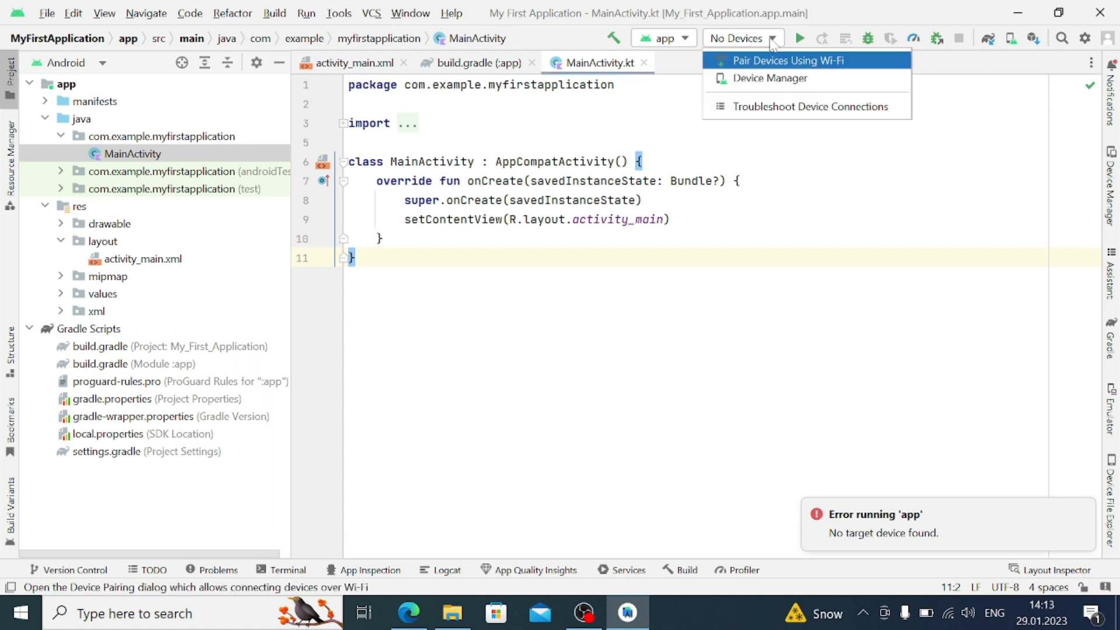
mouse_move(771, 78)
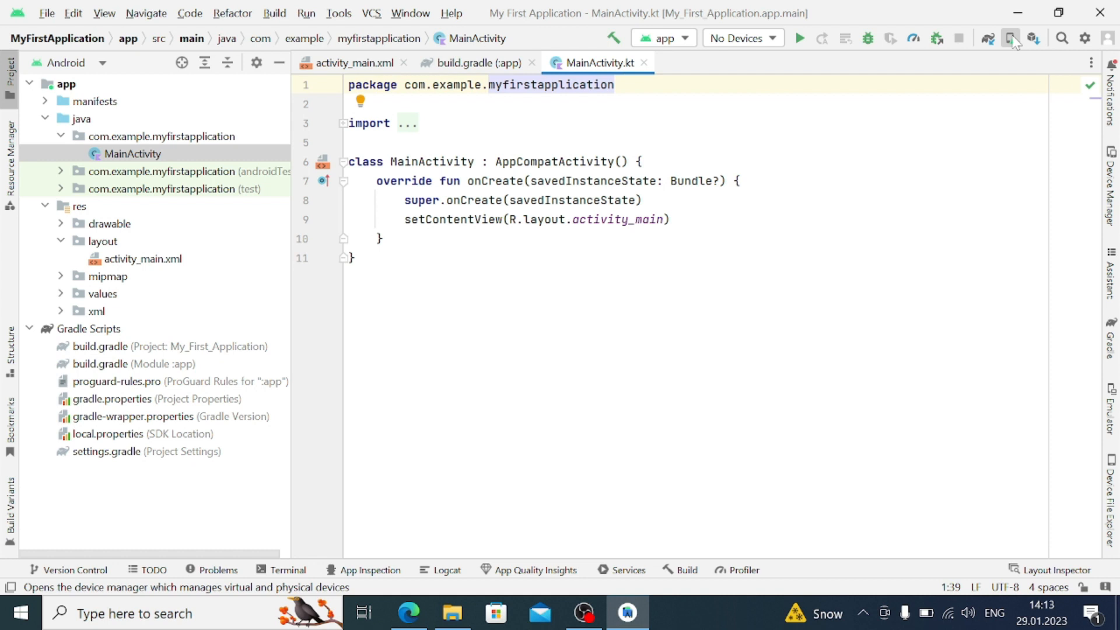
- Confirm Device Manager lists no physical or virtual devices and start creating a new virtual device
left_click(1013, 38)
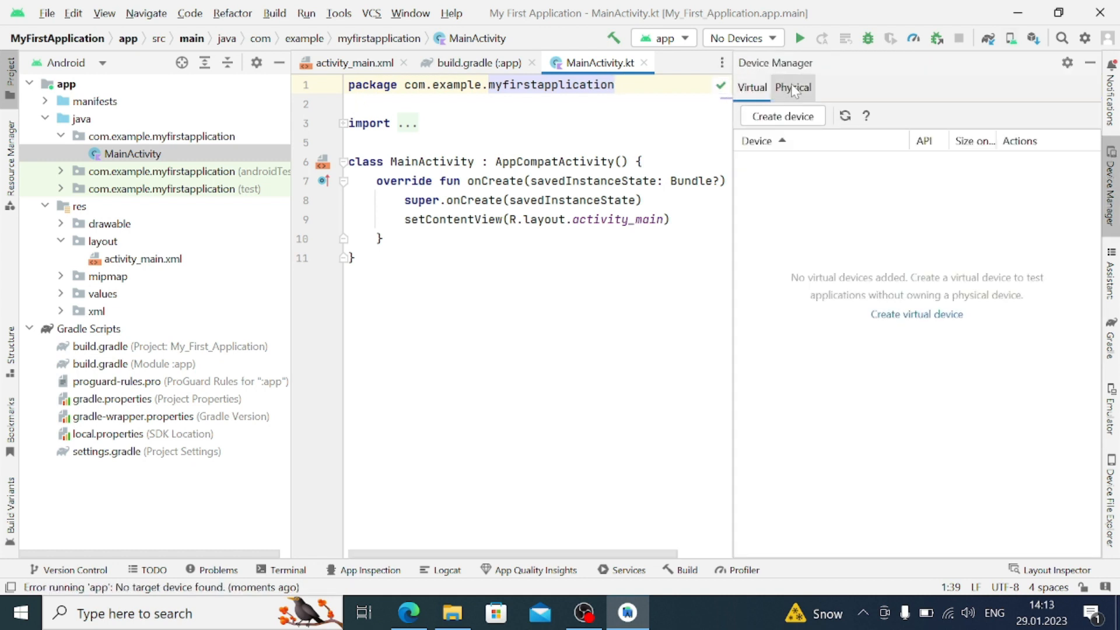
left_click(791, 88)
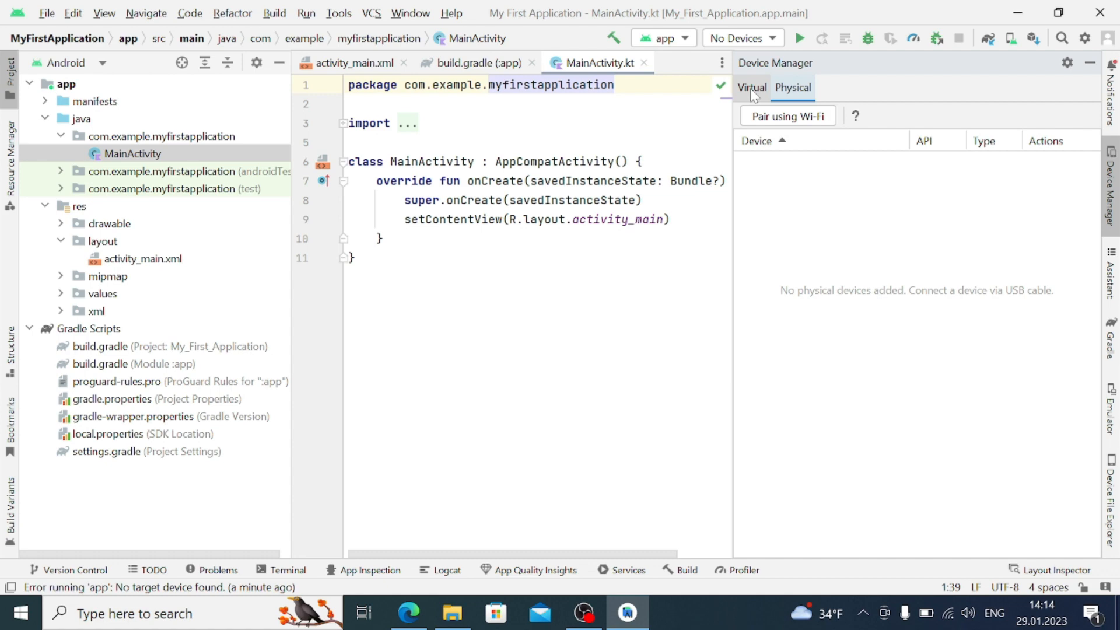
left_click(752, 88)
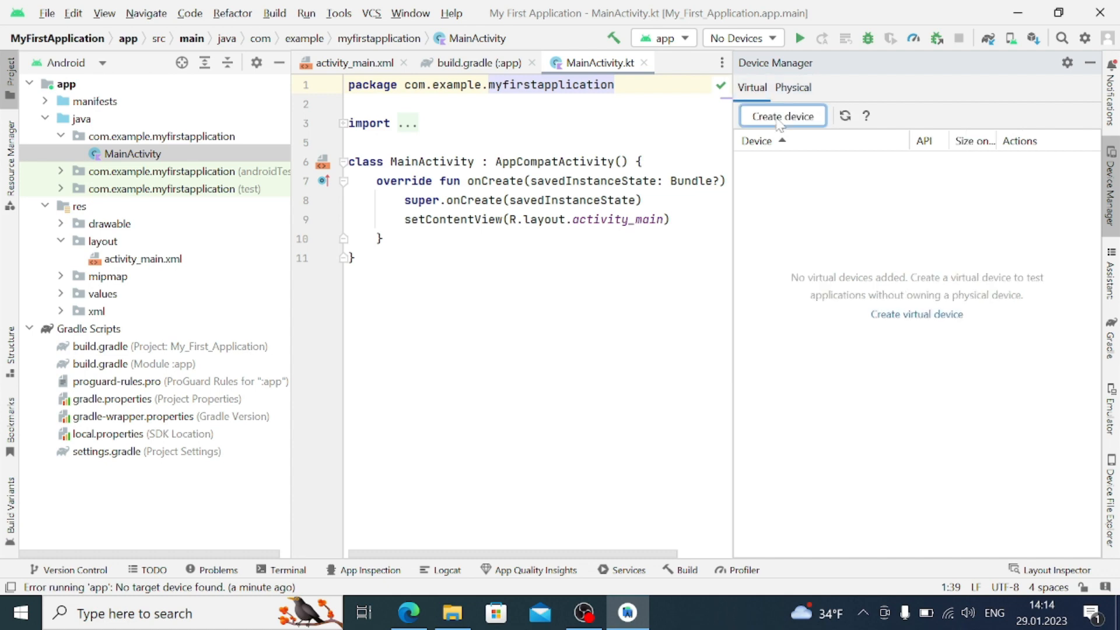
left_click(781, 116)
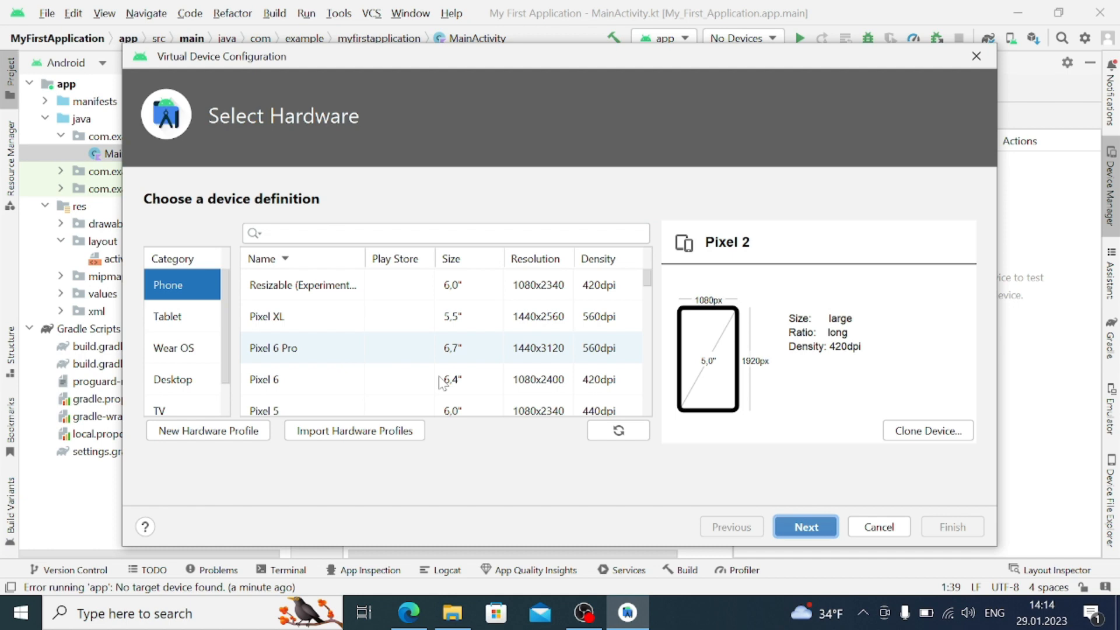
- Select Pixel 2 hardware and start downloading the Tiramisu API 33 system image
scroll("down", 3)
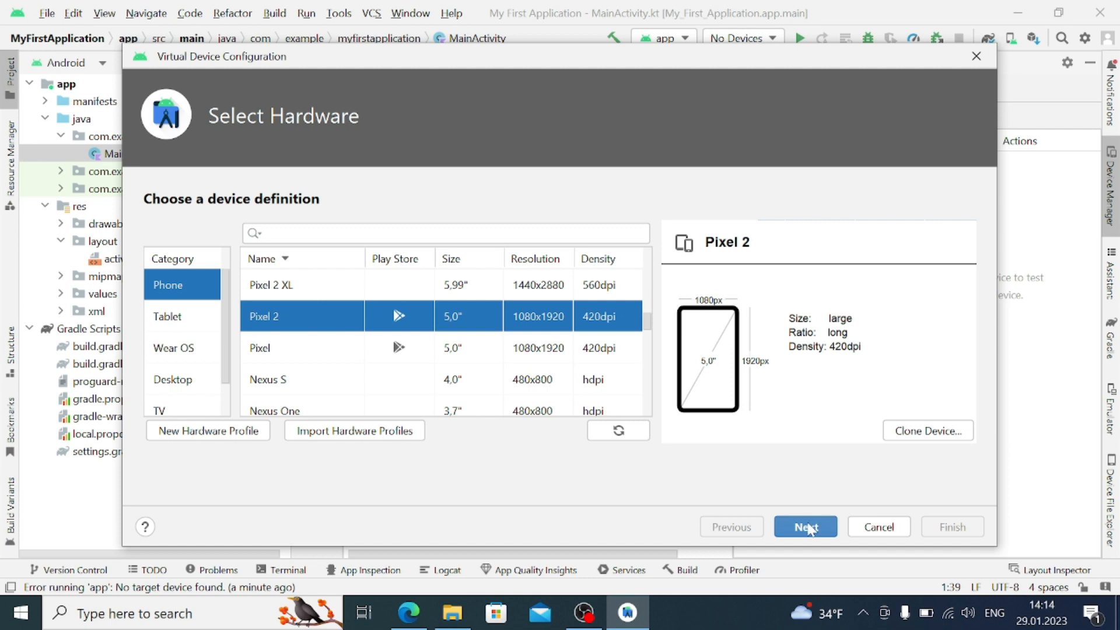
left_click(805, 528)
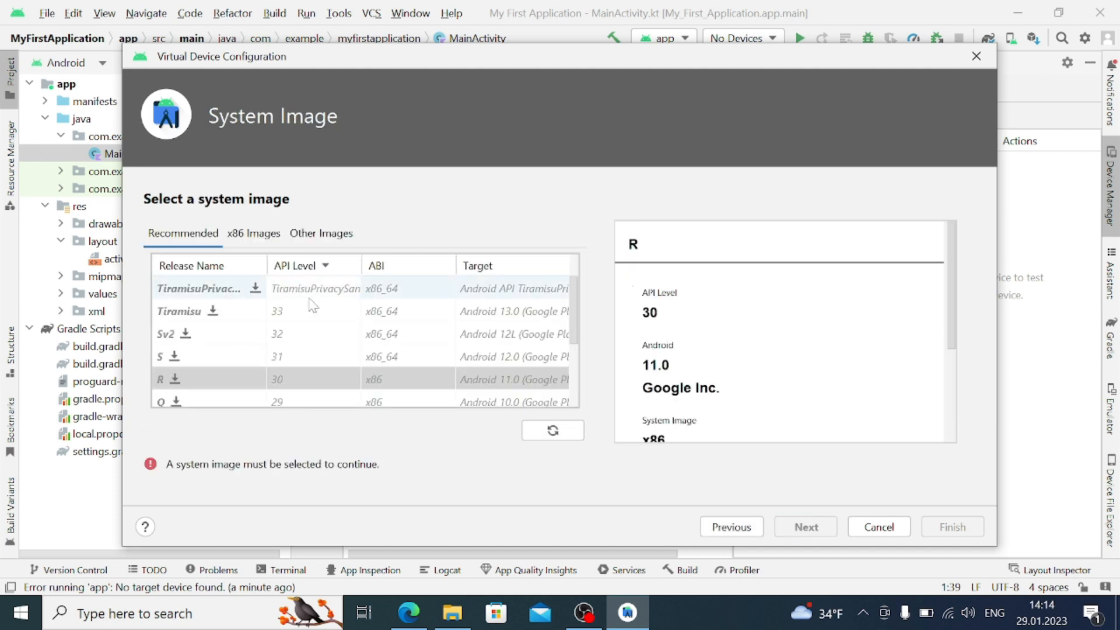
mouse_move(323, 293)
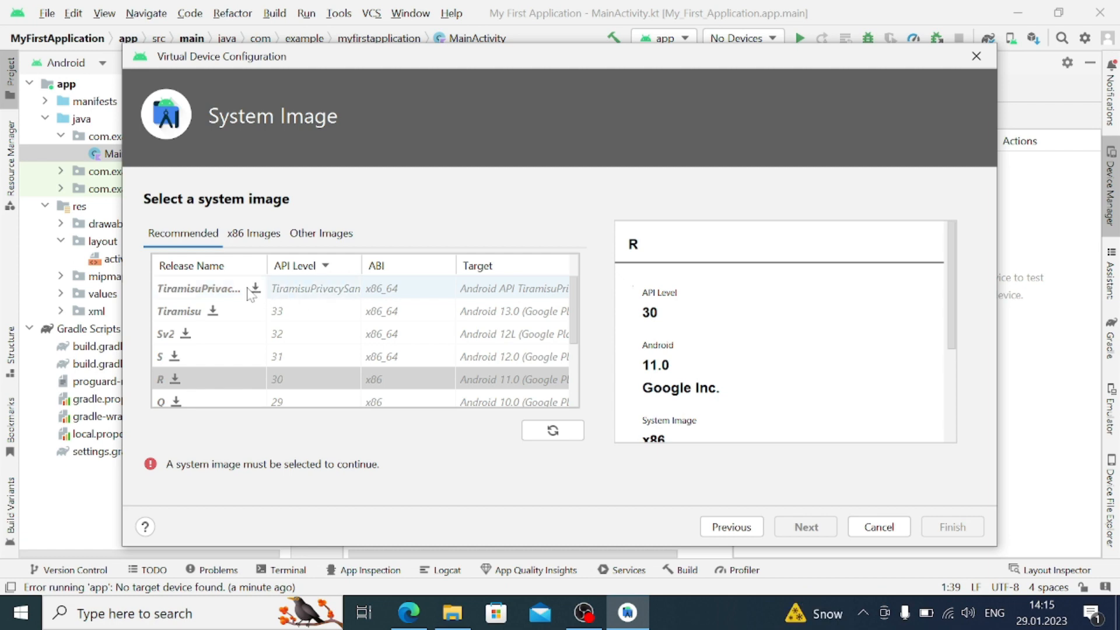
left_click(200, 288)
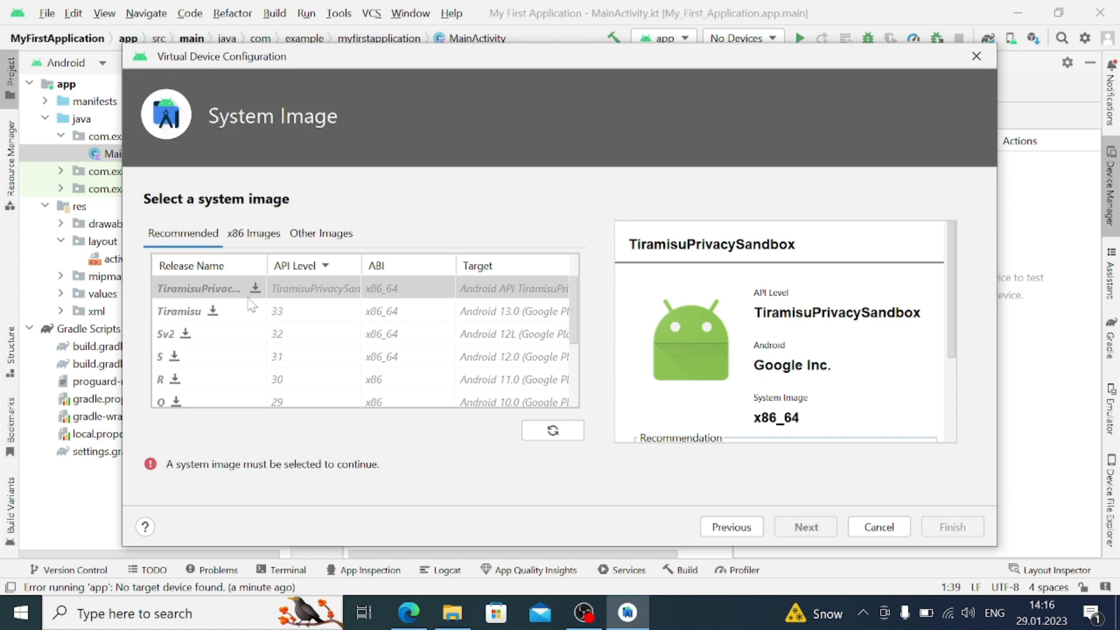
mouse_move(231, 296)
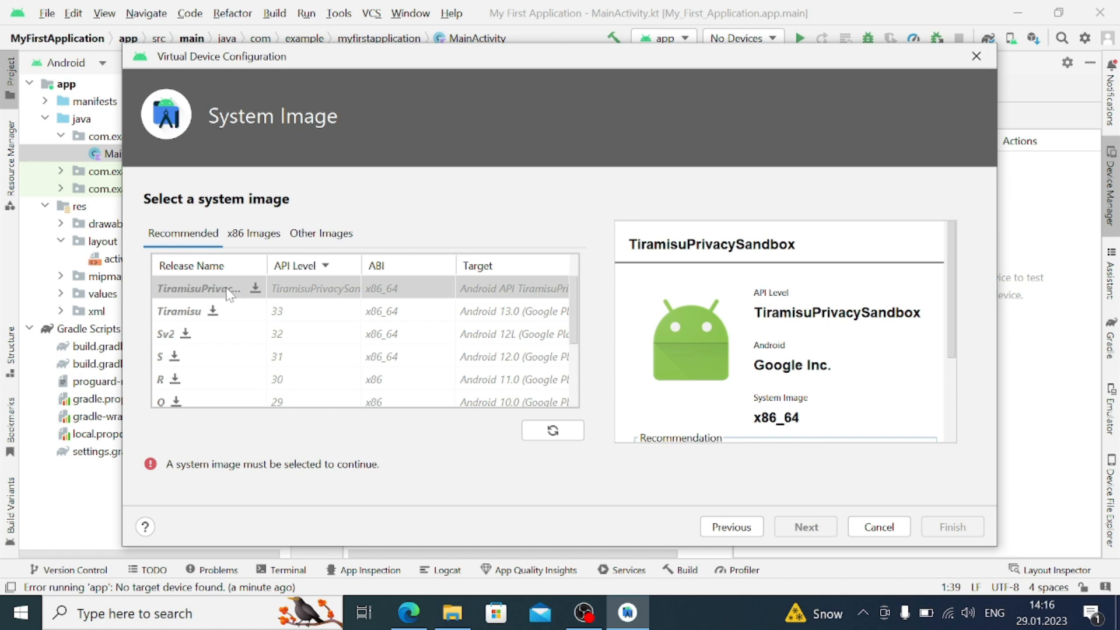
left_click(208, 310)
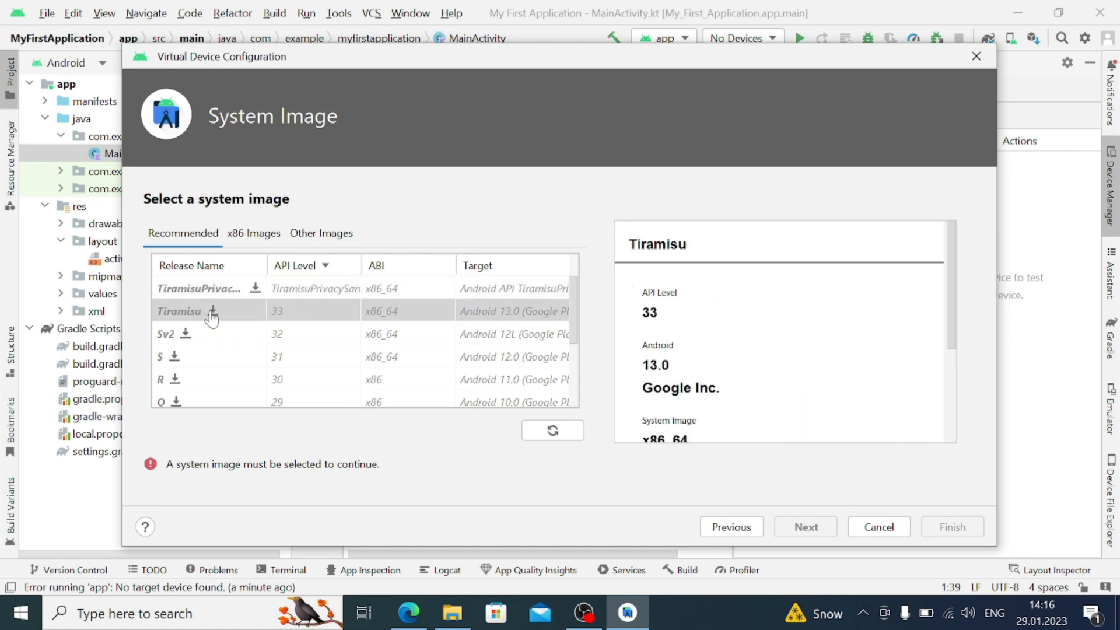
left_click(212, 312)
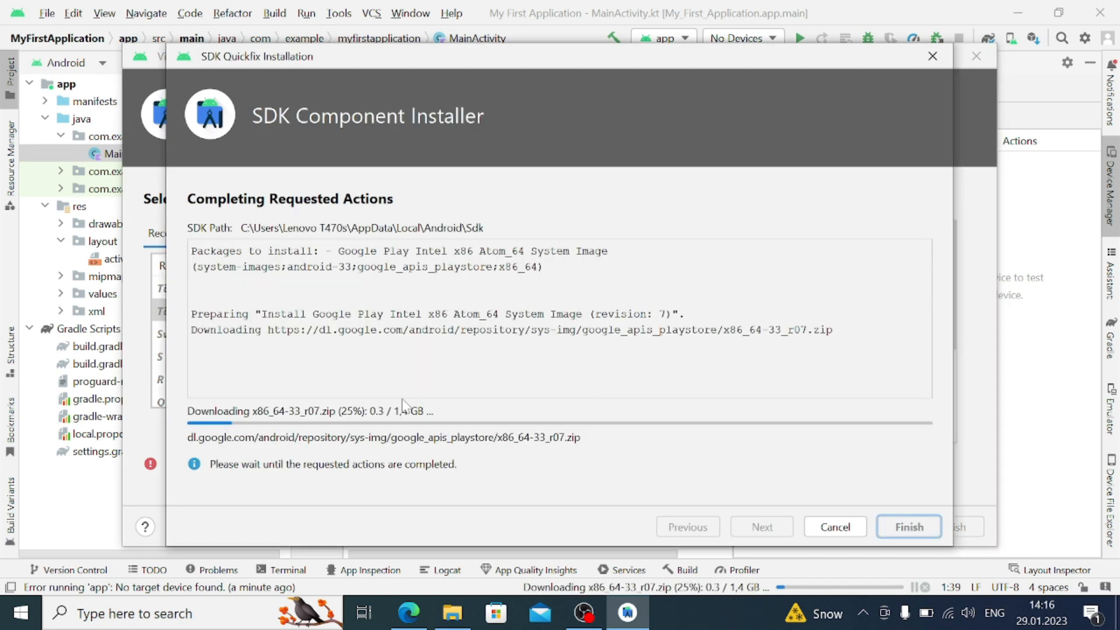
mouse_move(392, 387)
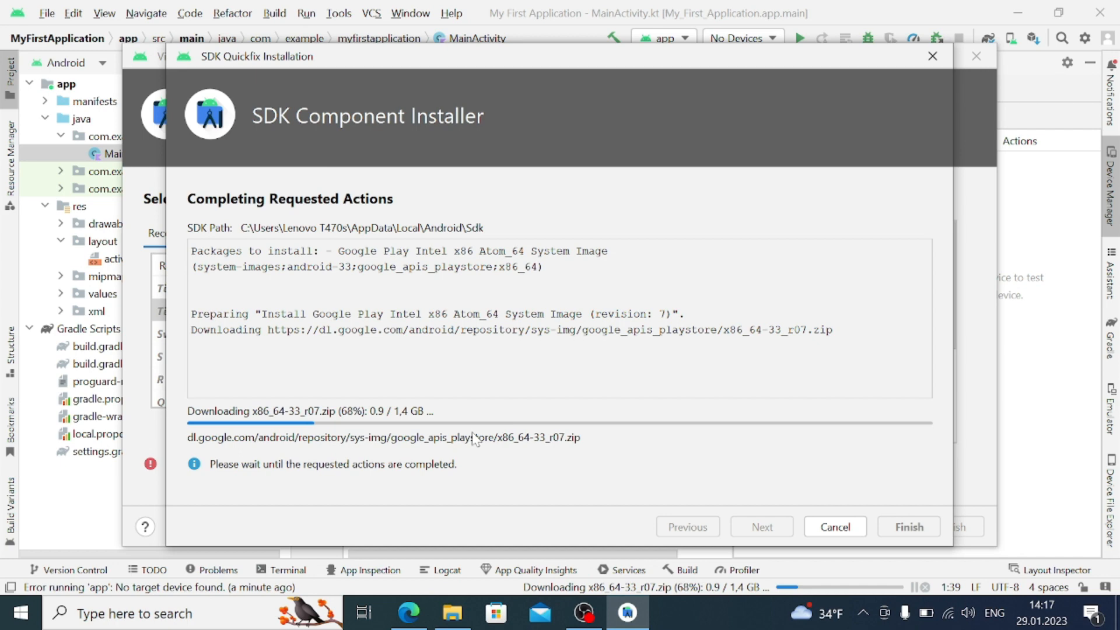
mouse_move(456, 399)
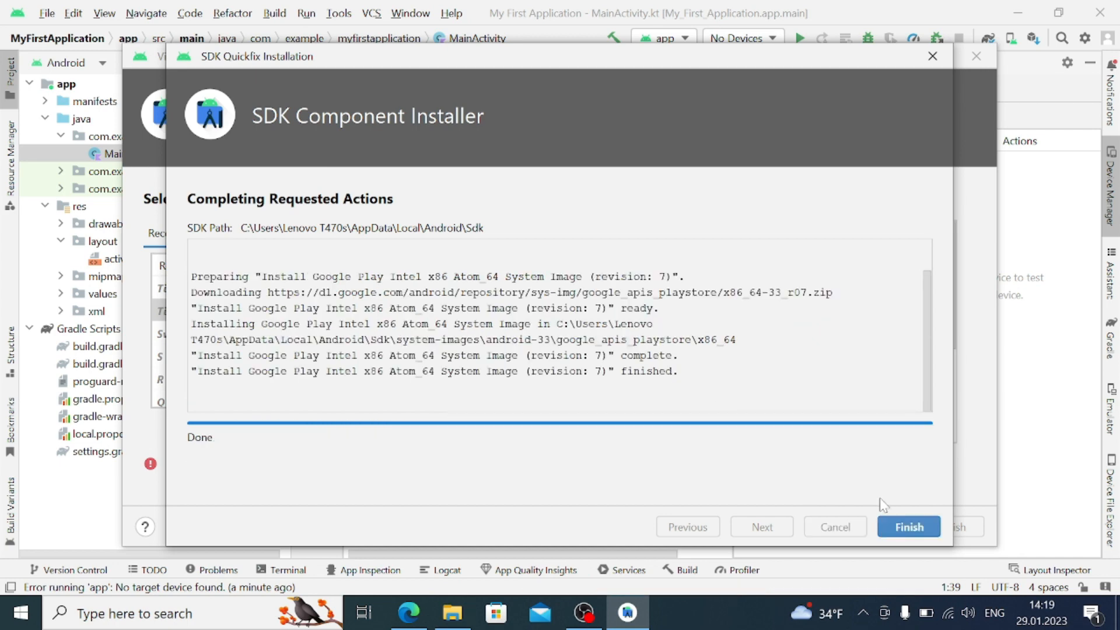
- Finish the Tiramisu API 33 system image install so it is selected for the Pixel 2 device
left_click(907, 526)
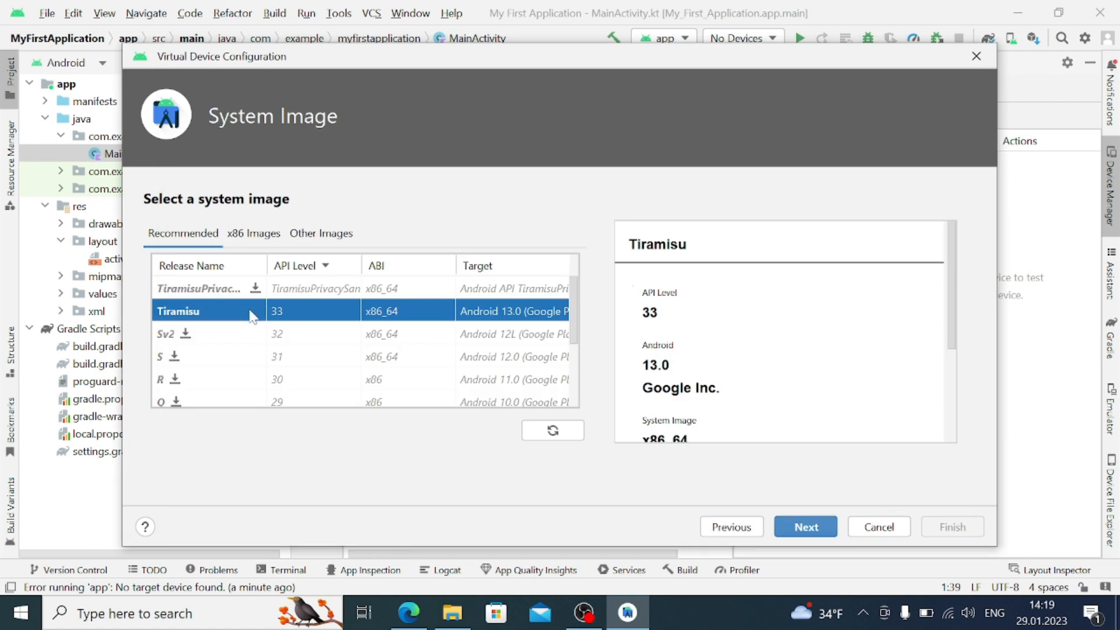
left_click(805, 526)
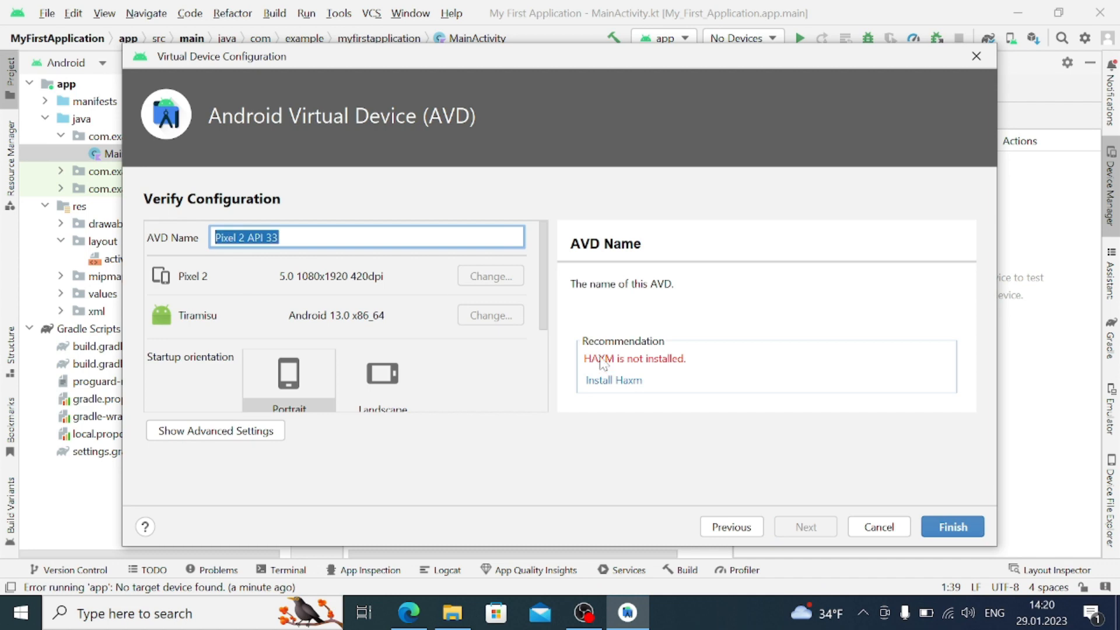
mouse_move(659, 399)
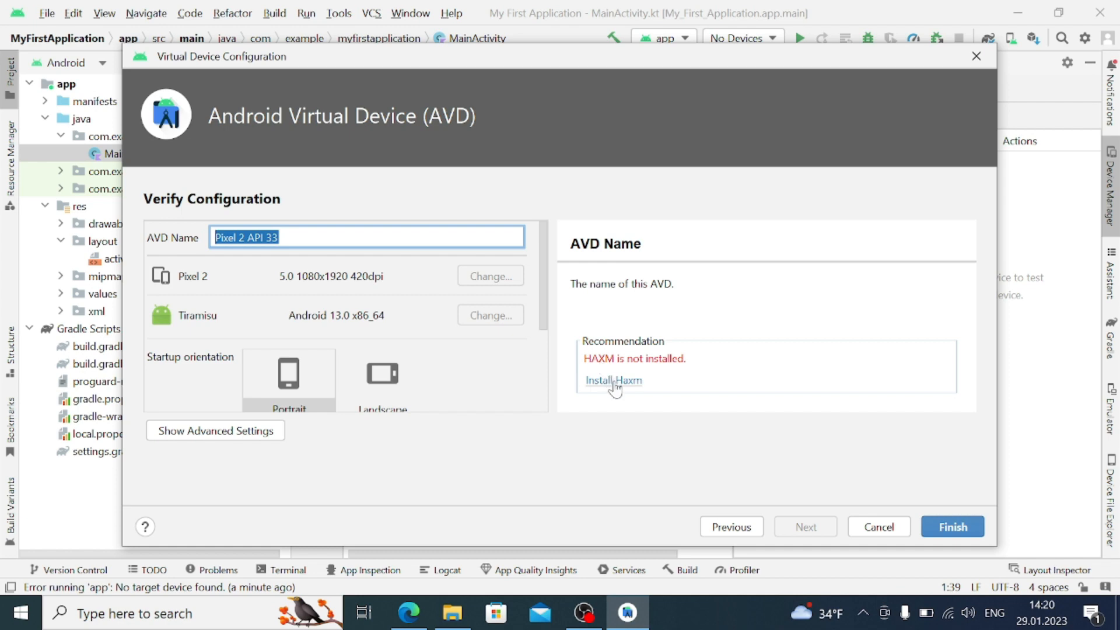
- Install Intel HAXM with the recommended 2.0 GB RAM and return to the device summary
left_click(613, 379)
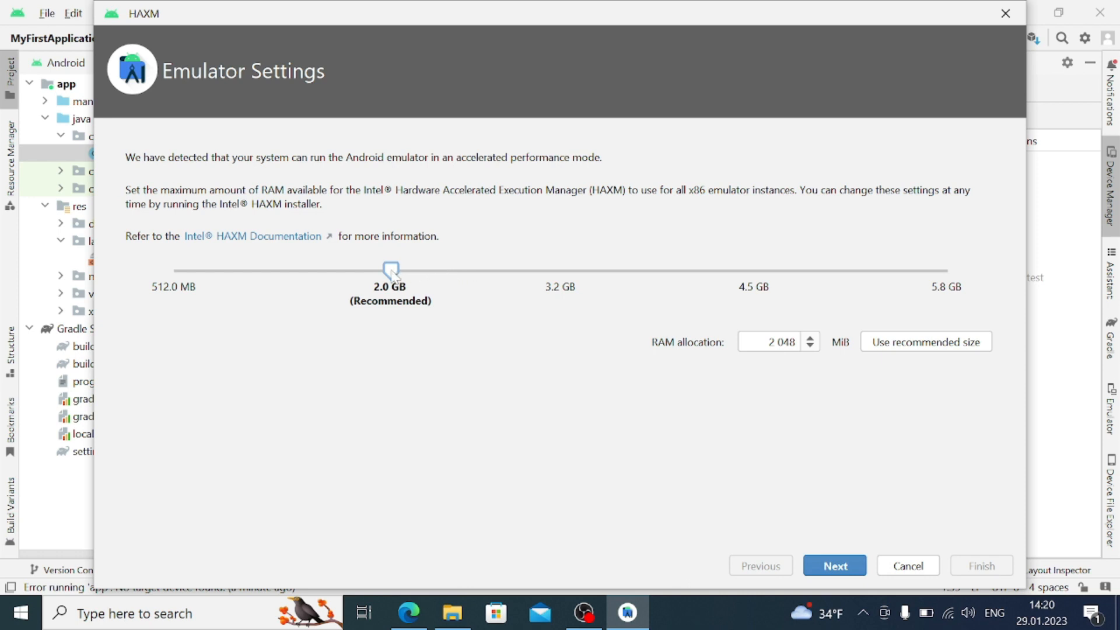
mouse_move(404, 257)
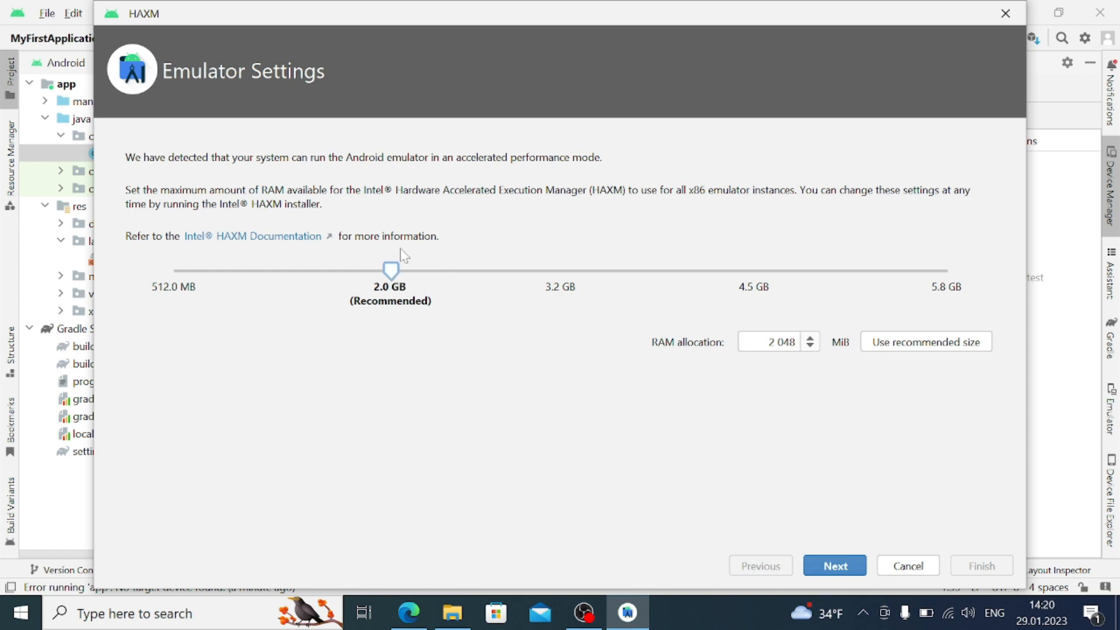
mouse_move(431, 319)
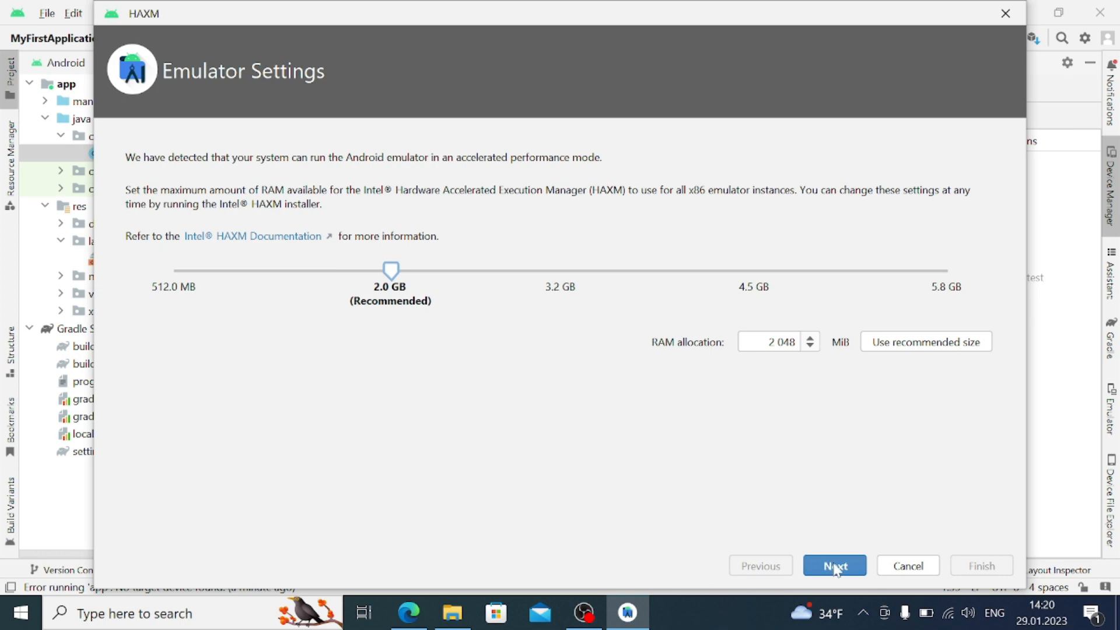
left_click(834, 565)
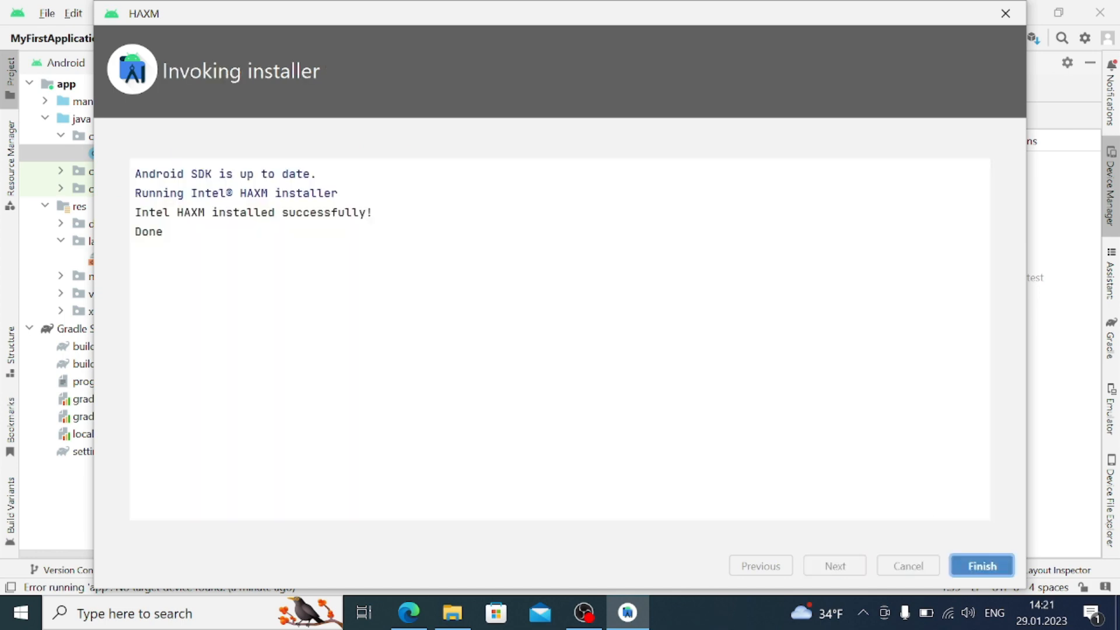
left_click(982, 566)
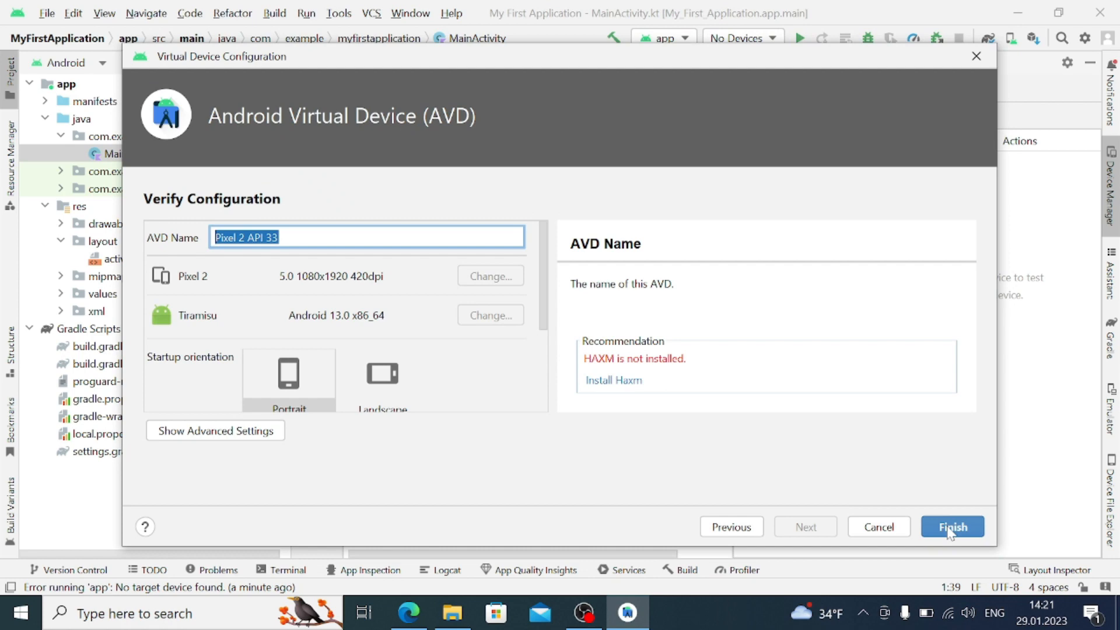
- Create the Pixel 2 API 33 device, run 'app' on it, and dismiss the HAXM-required warning
left_click(952, 527)
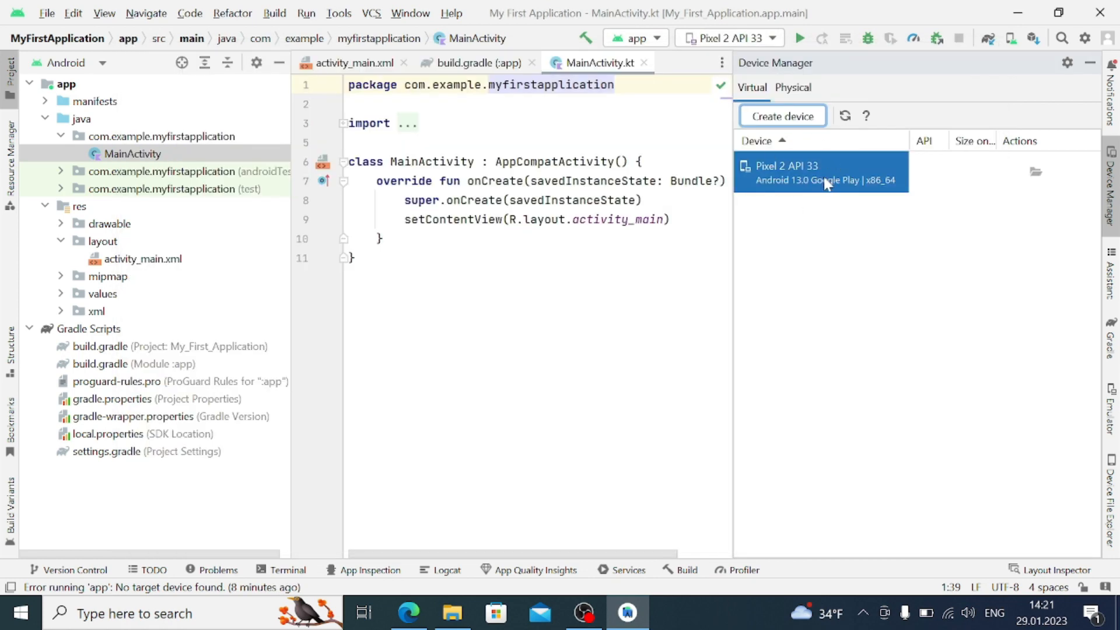
mouse_move(848, 60)
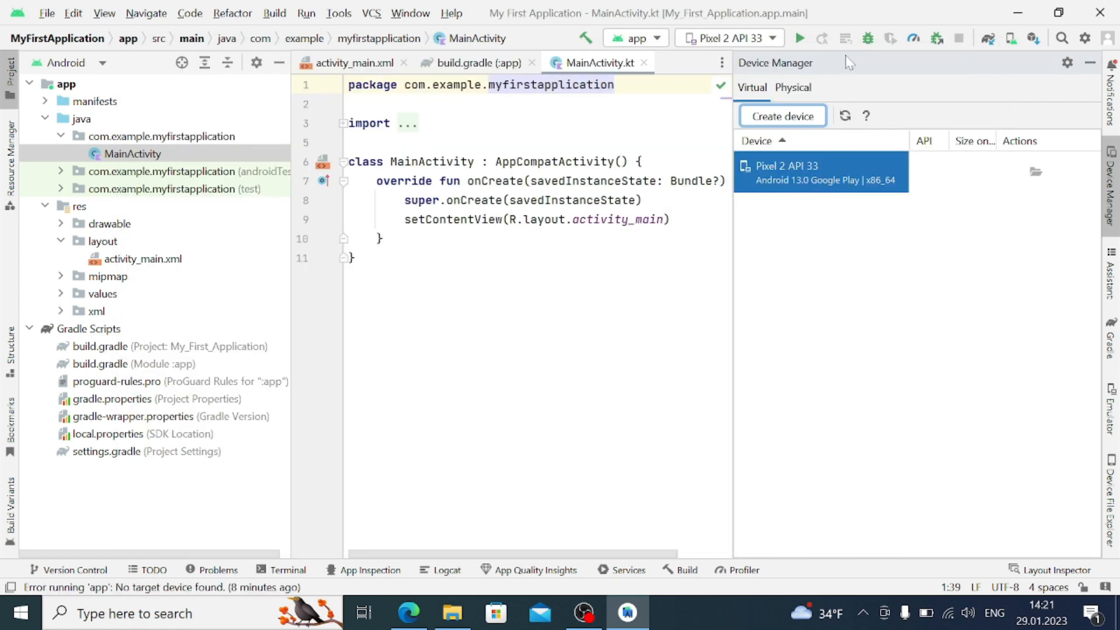
mouse_move(800, 38)
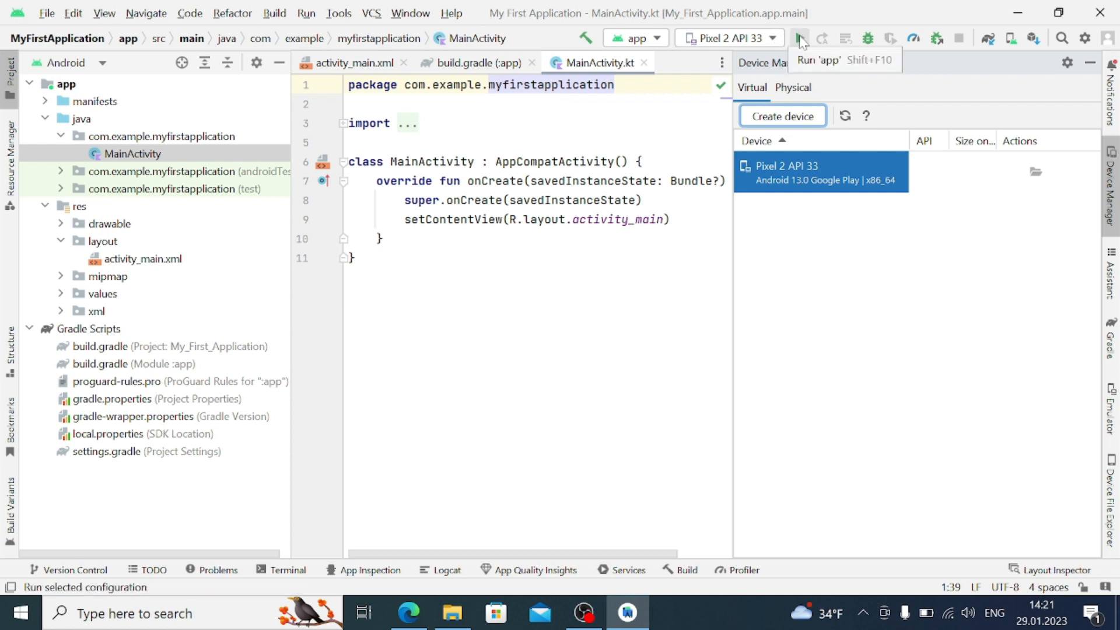
left_click(798, 37)
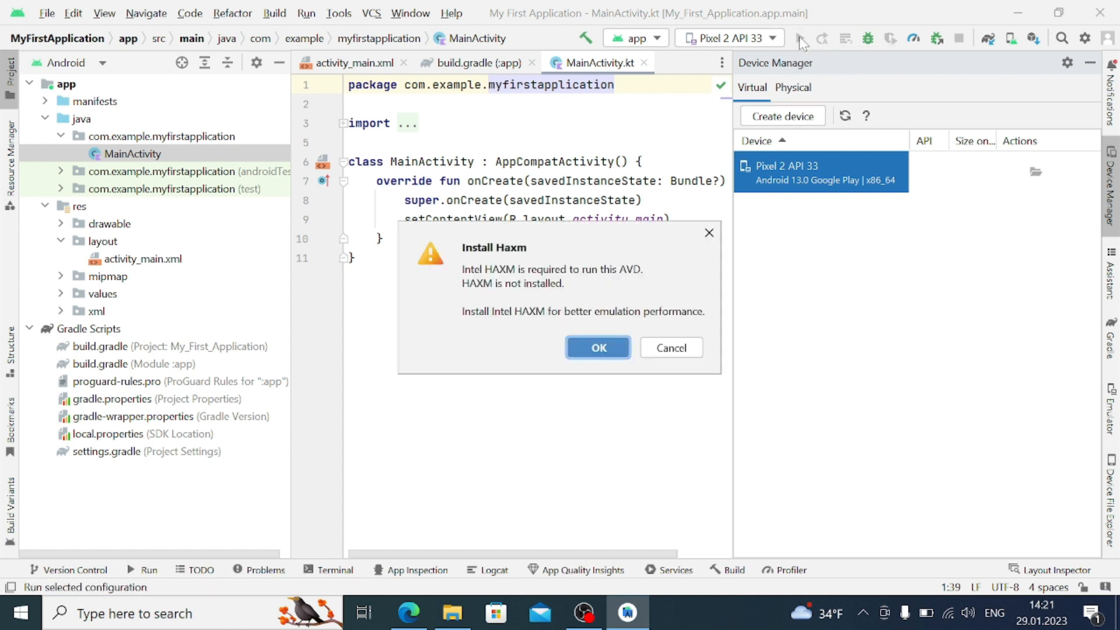
mouse_move(546, 221)
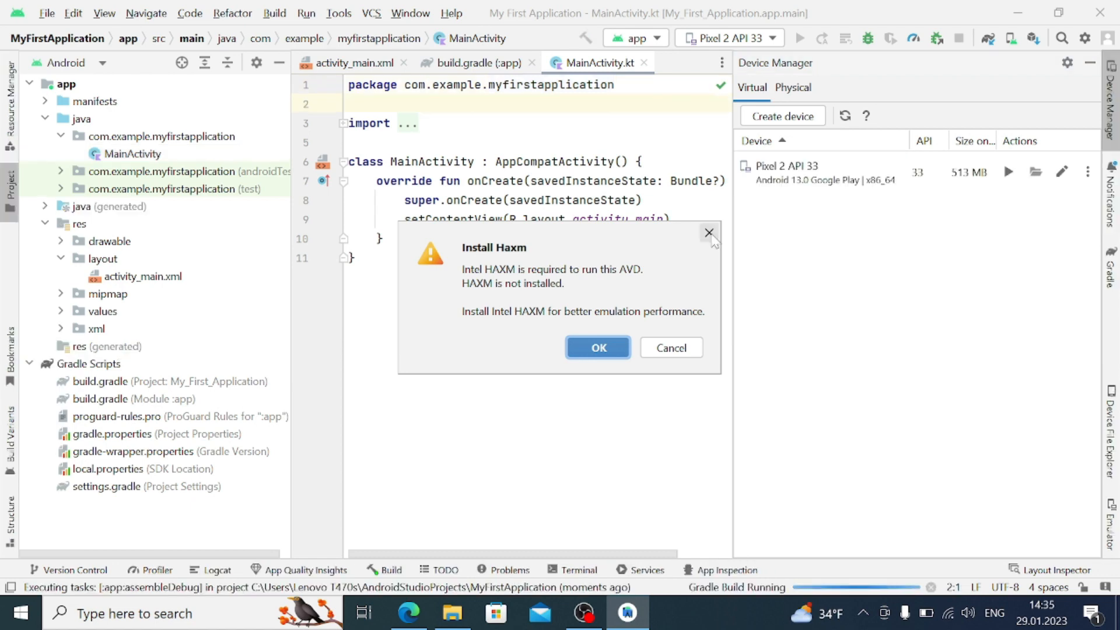
left_click(708, 234)
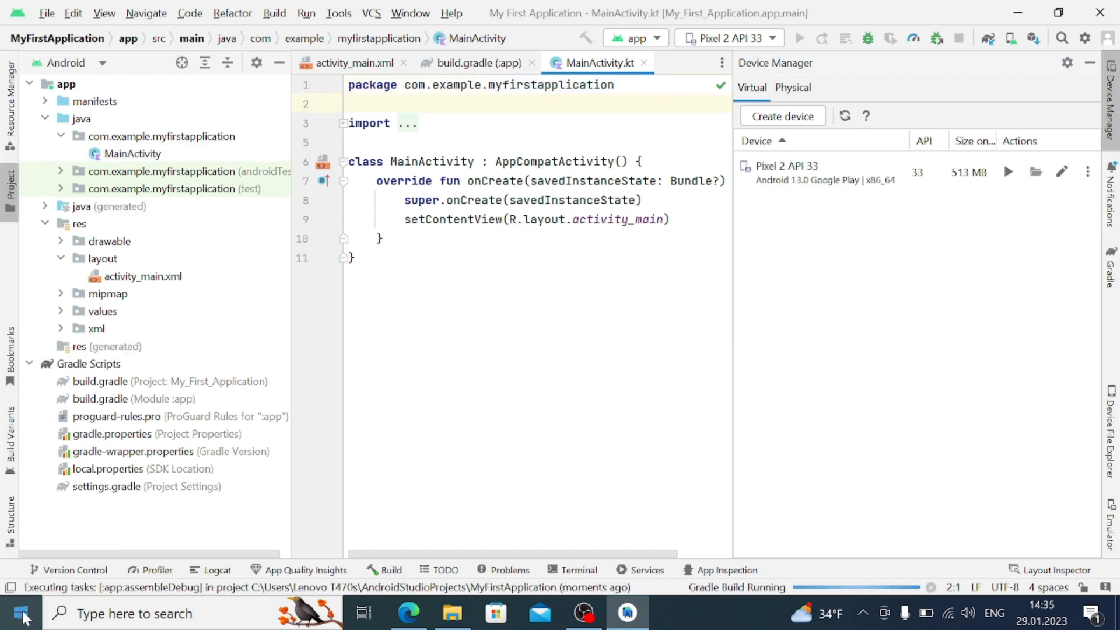
- Reach Programs and Features through Windows Settings > Apps
left_click(20, 613)
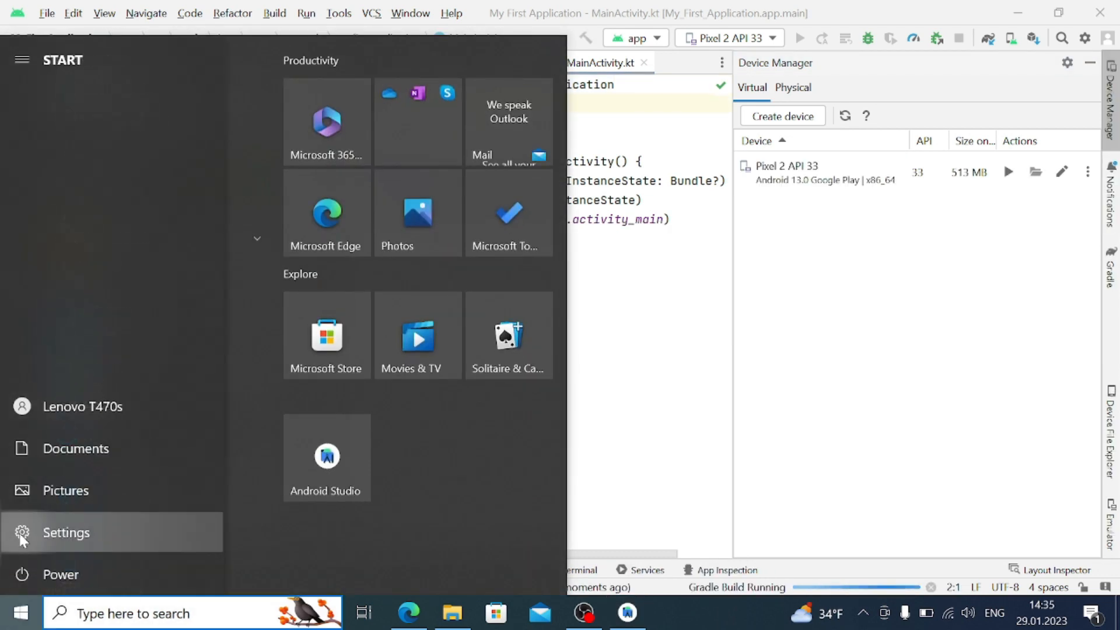
left_click(65, 532)
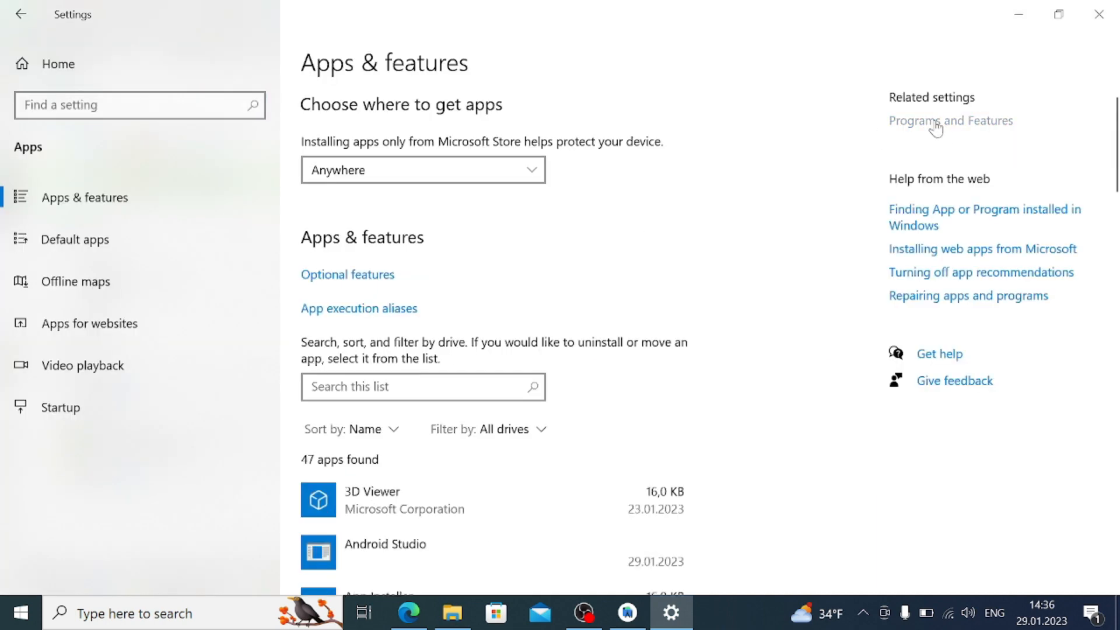
left_click(950, 120)
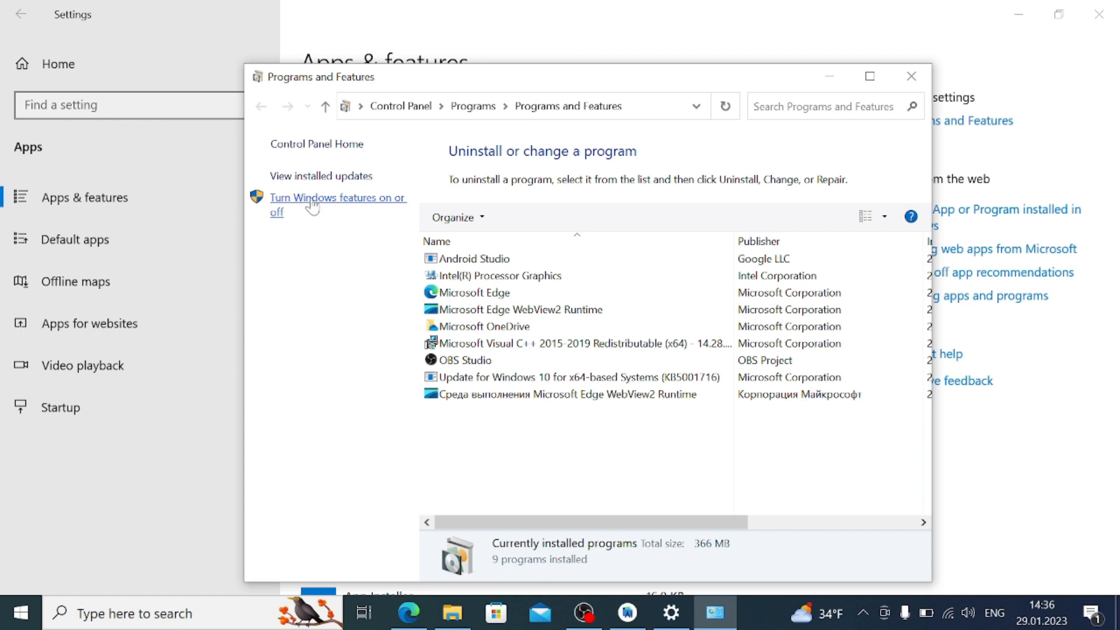
- Enable Hyper-V and its Hyper-V Platform component in Windows Features
left_click(336, 203)
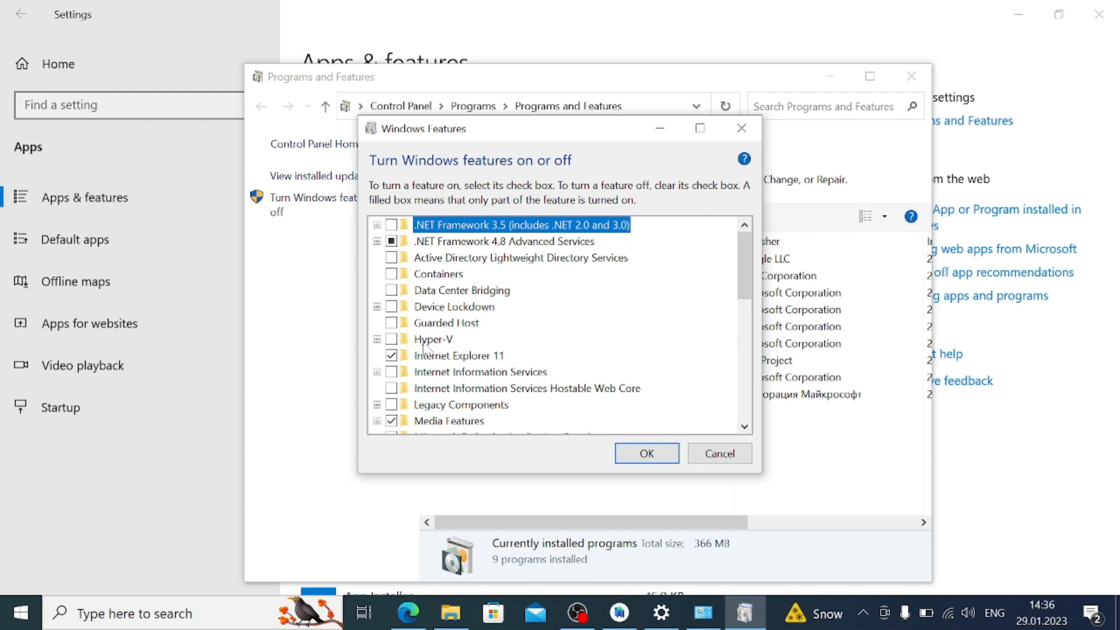
mouse_move(433, 340)
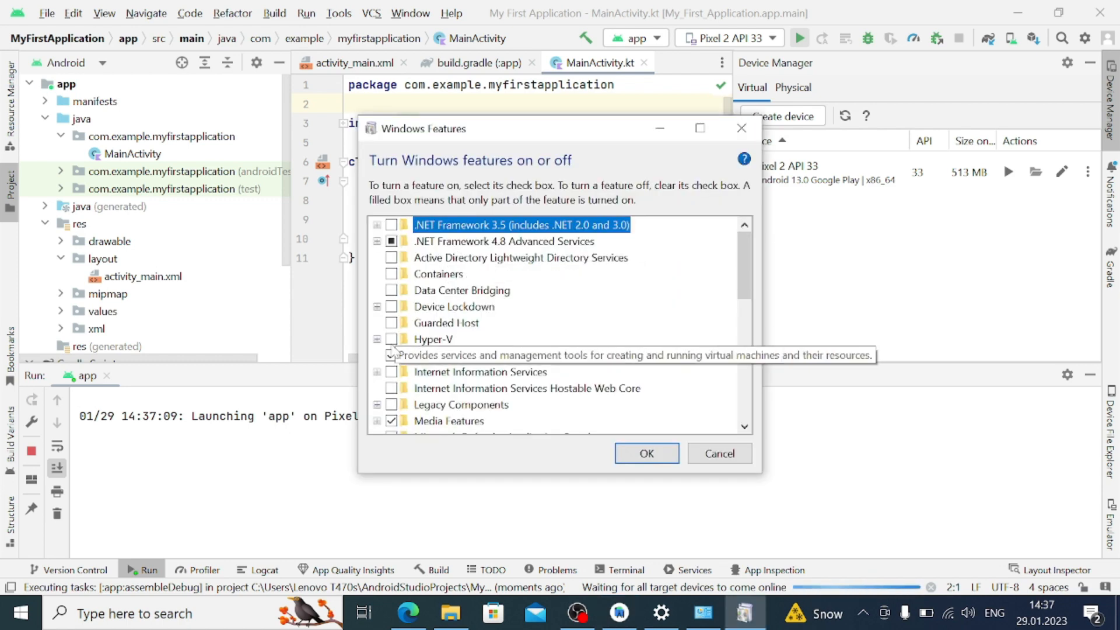
left_click(377, 338)
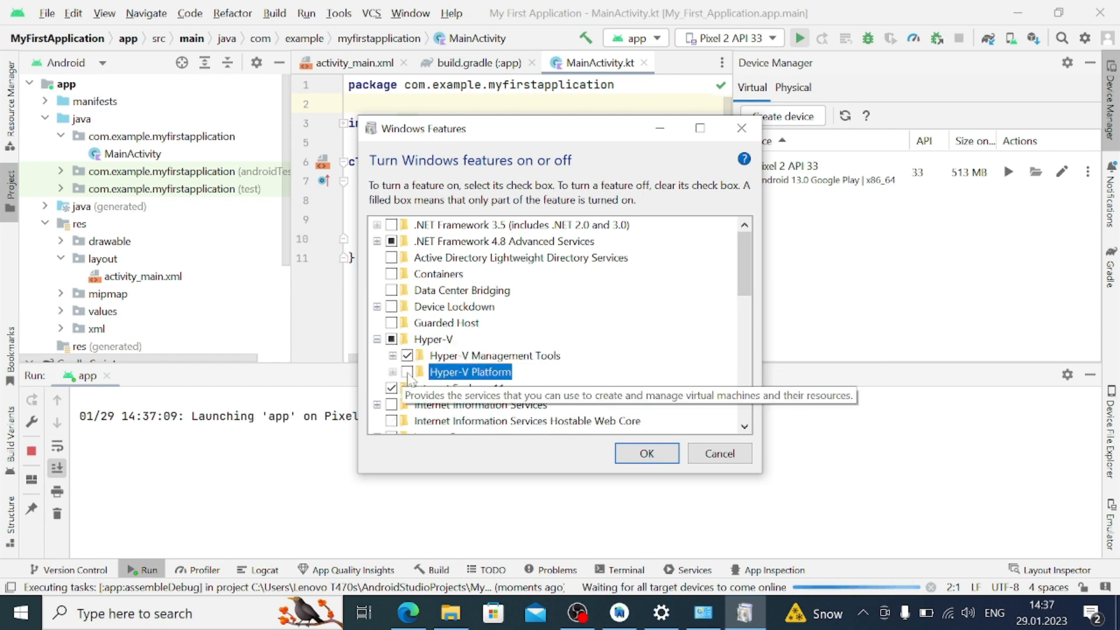
left_click(645, 453)
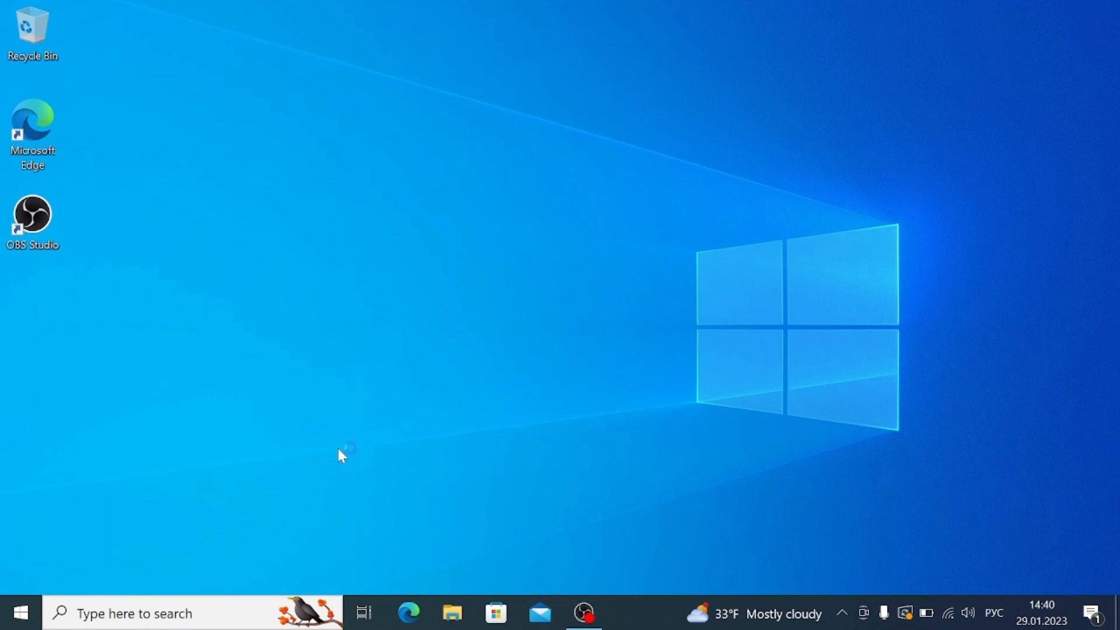
- Reopen Android Studio and run 'app' on the Pixel 2 API 33 emulator
left_click(627, 612)
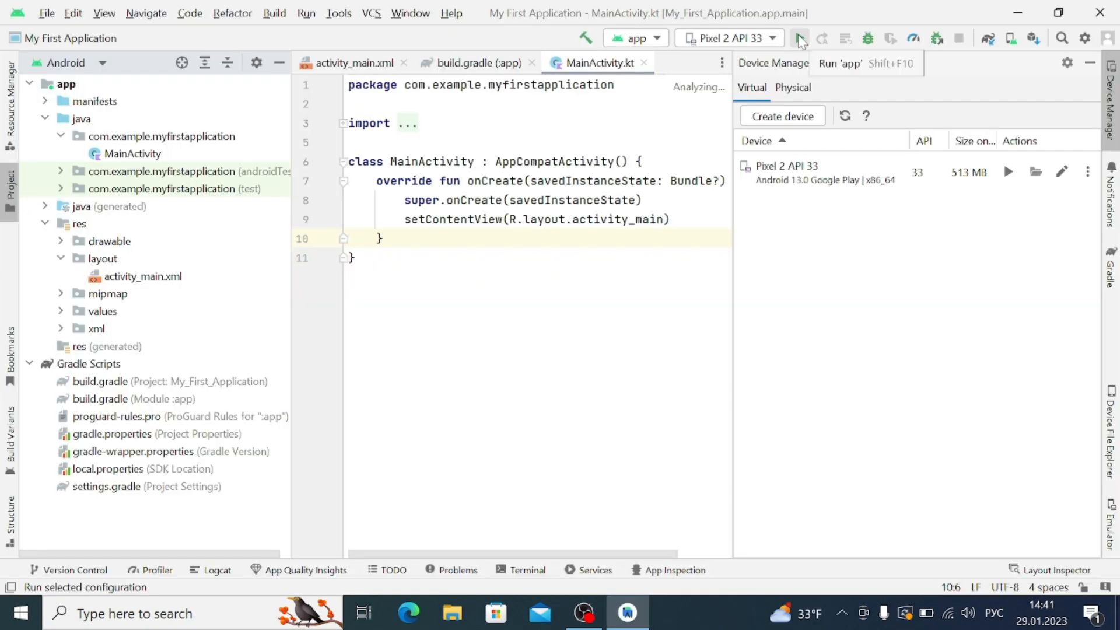
left_click(799, 37)
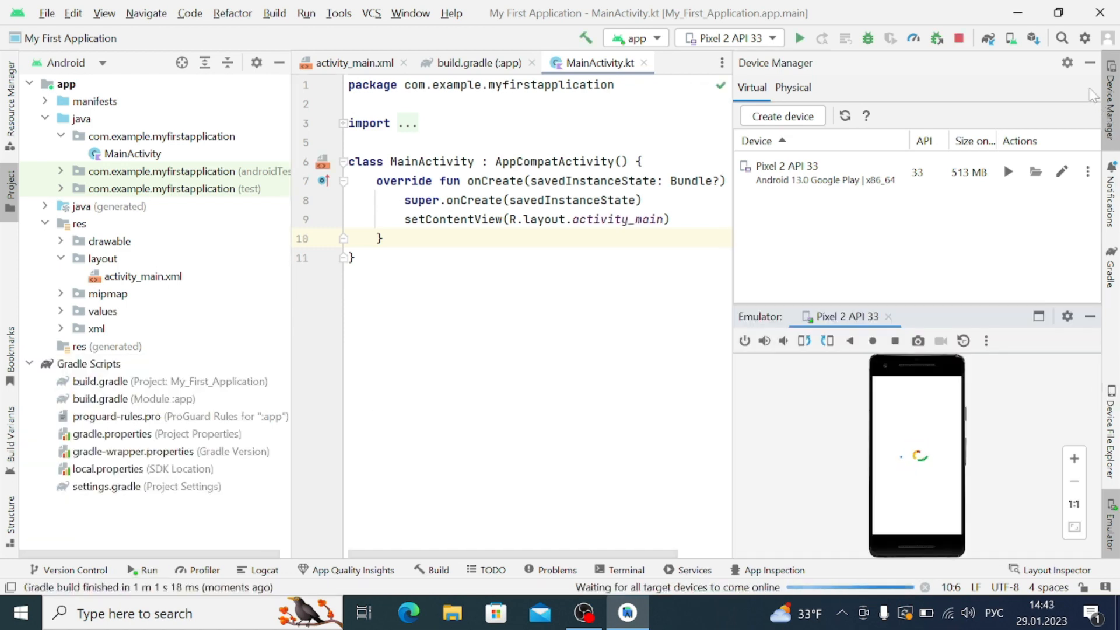
- Hide the Device Manager so the emulator shows My First Application's Hello message
left_click(1089, 63)
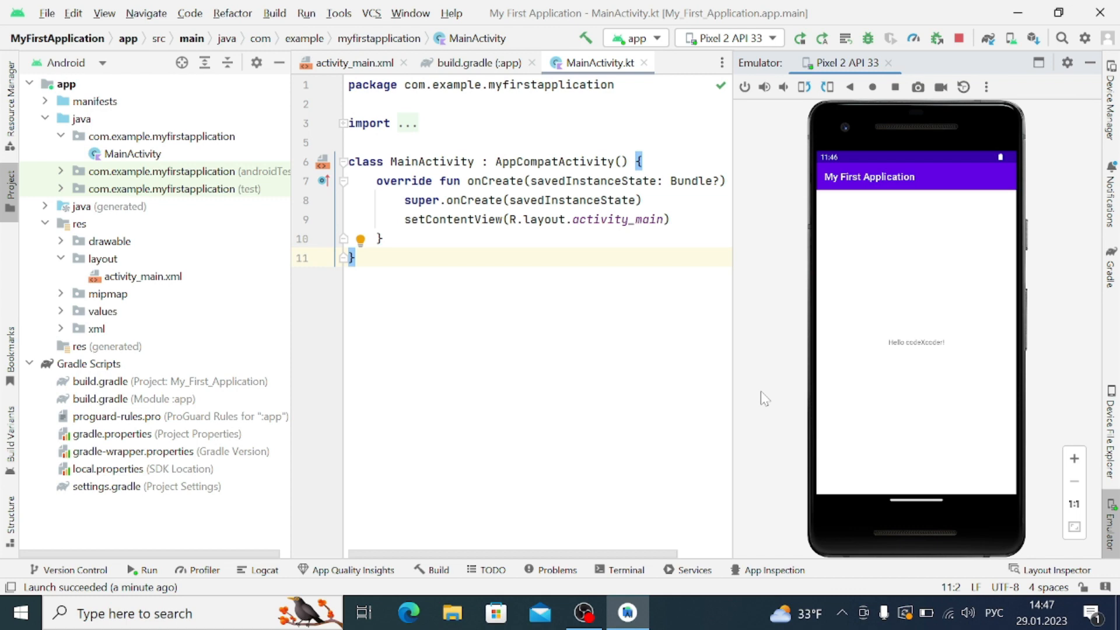
mouse_move(769, 392)
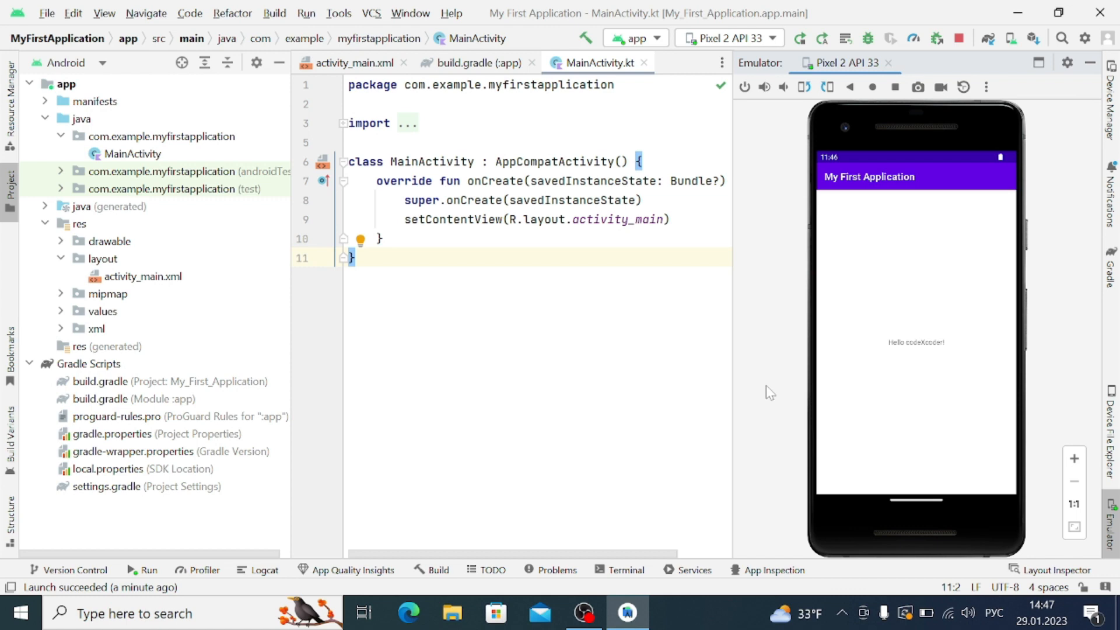
mouse_move(756, 393)
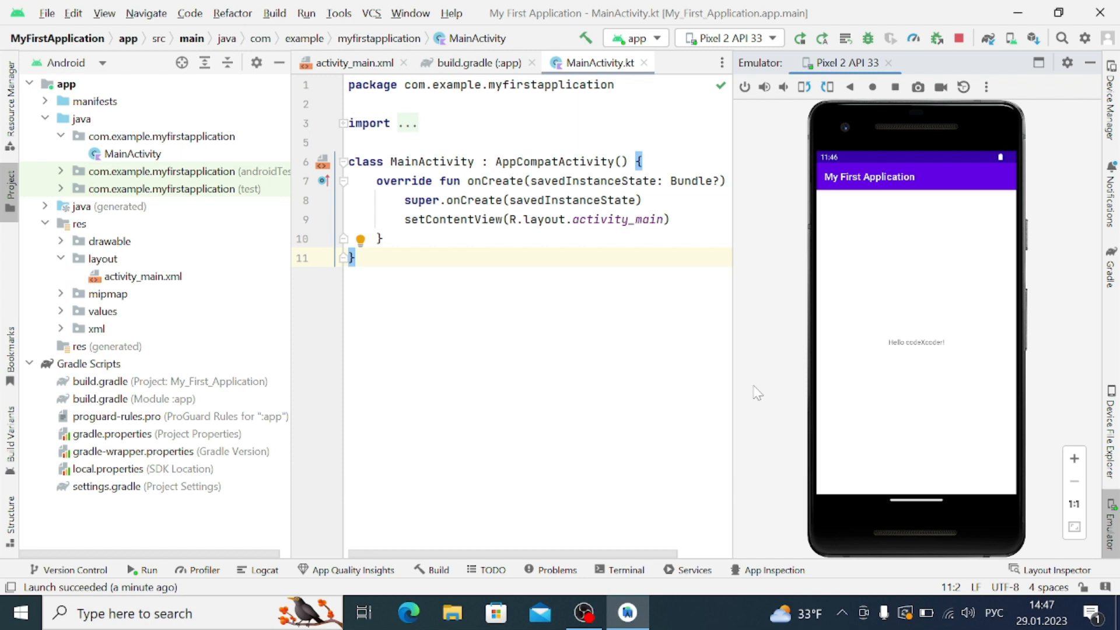
mouse_move(772, 357)
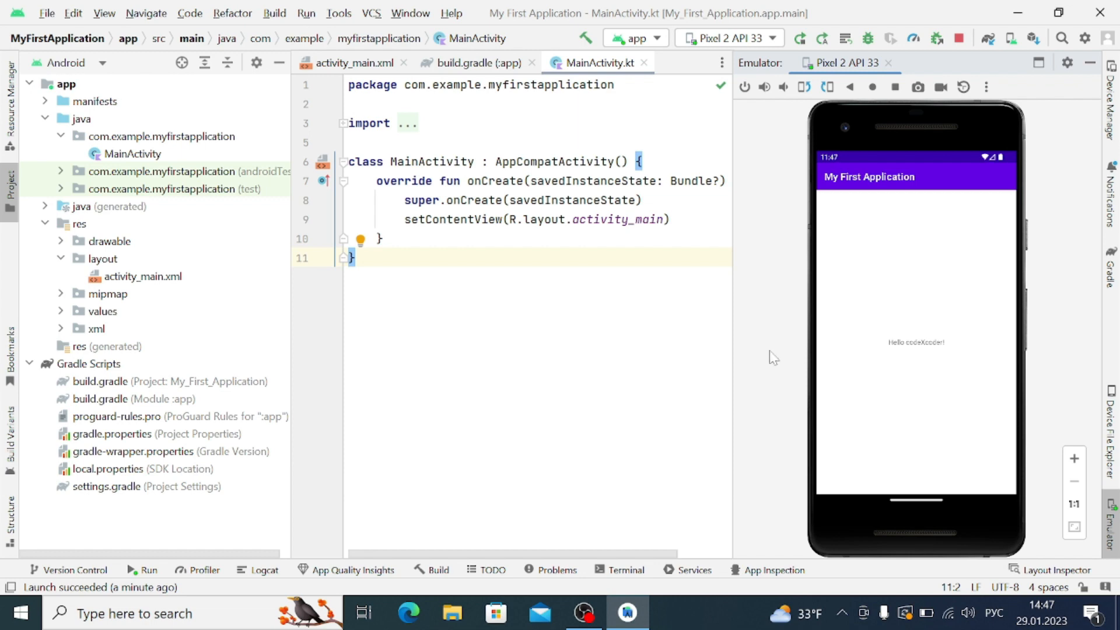